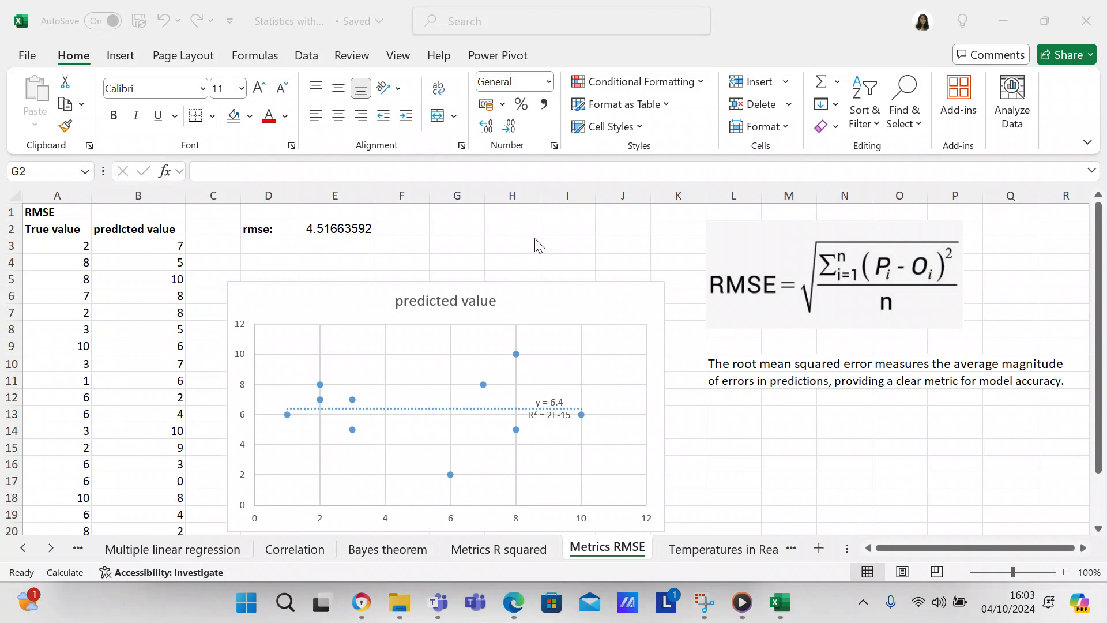
mouse_move(732, 365)
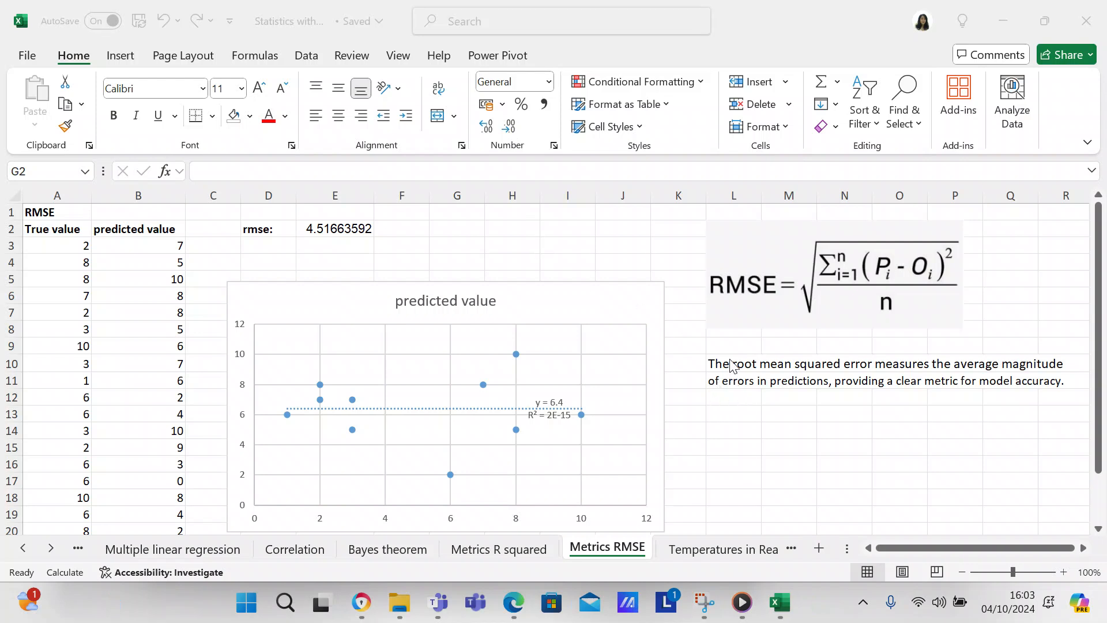
Review the RMSE explanation text and the formulas behind the first True value and the rmse cell.
click(457, 228)
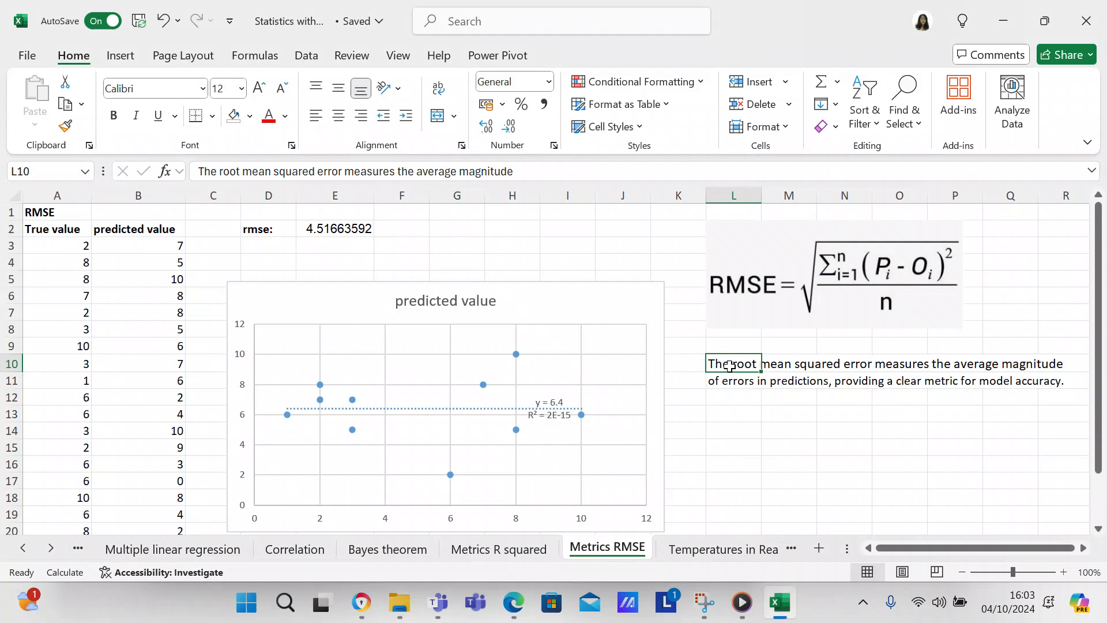
click(734, 380)
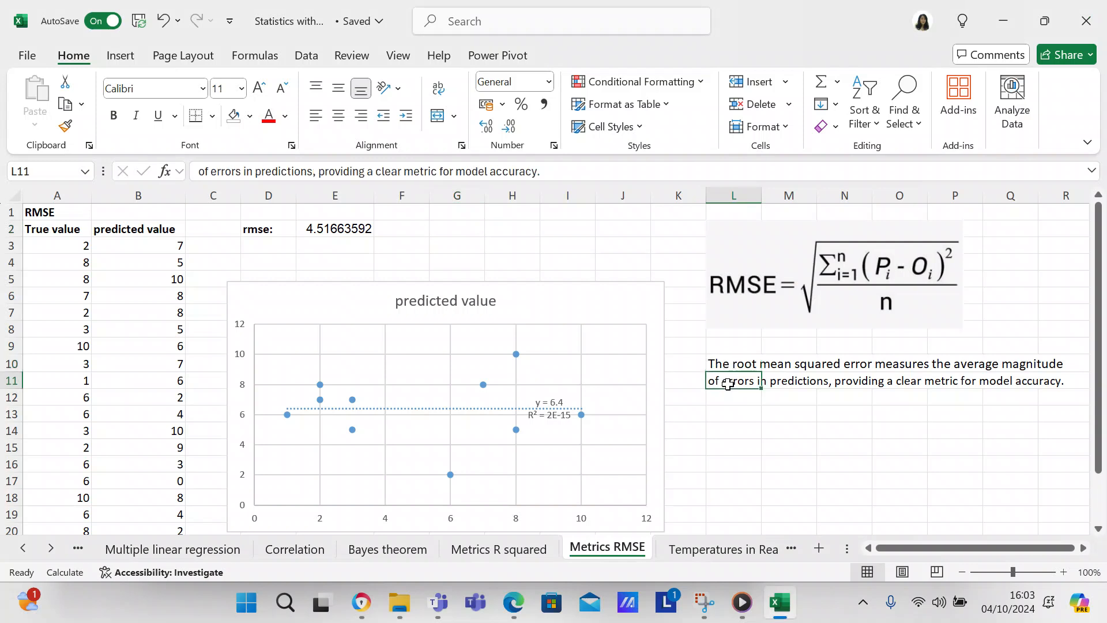
click(733, 414)
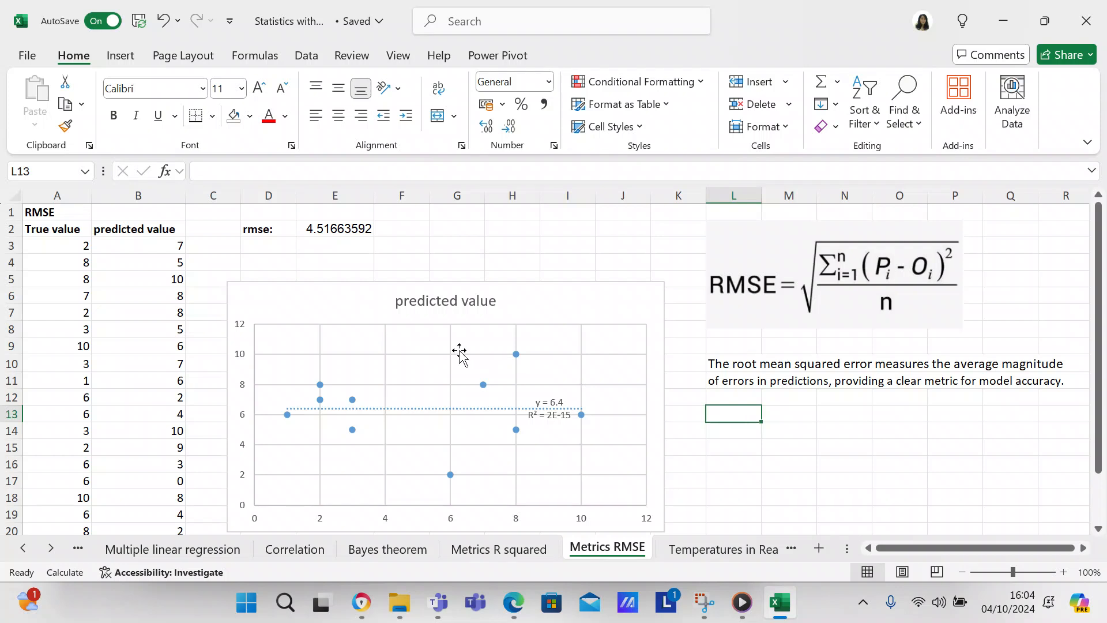
mouse_move(471, 248)
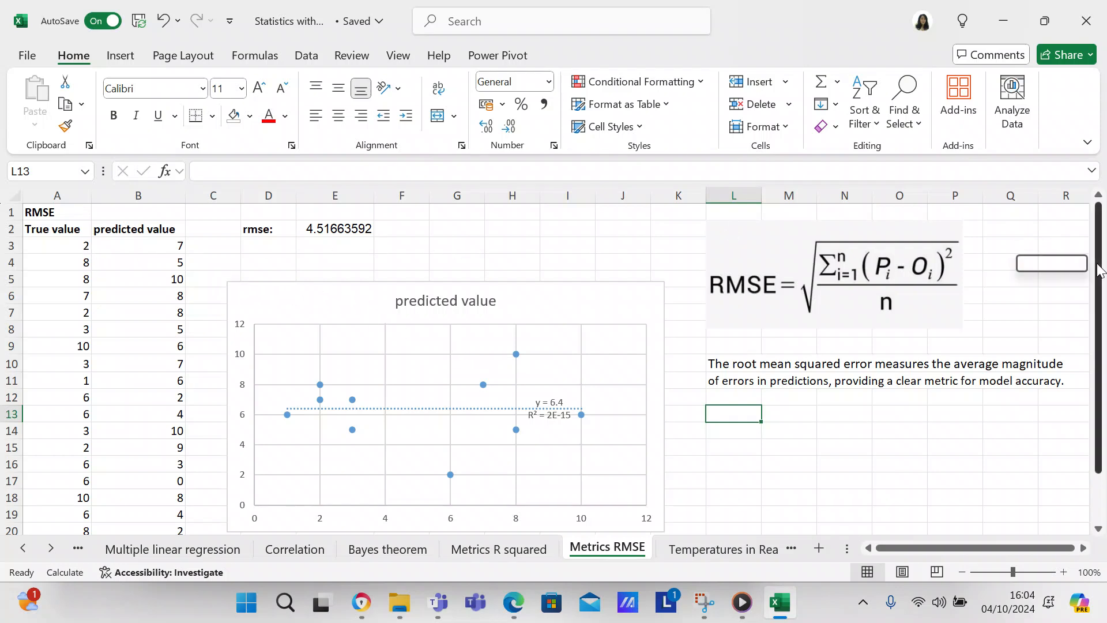
scroll(down, 3)
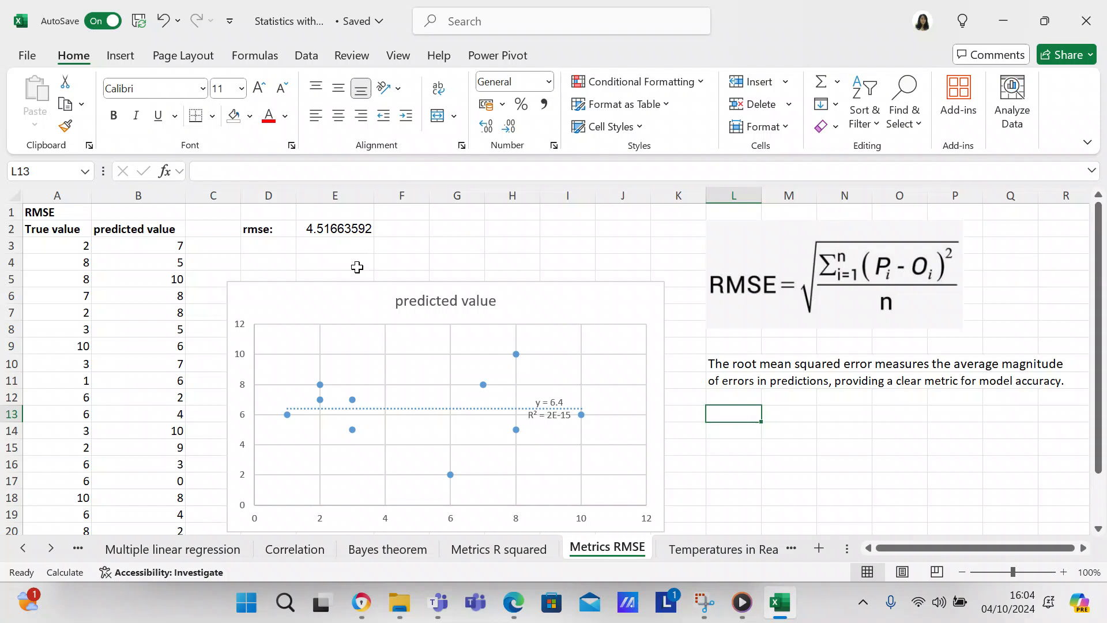
click(58, 245)
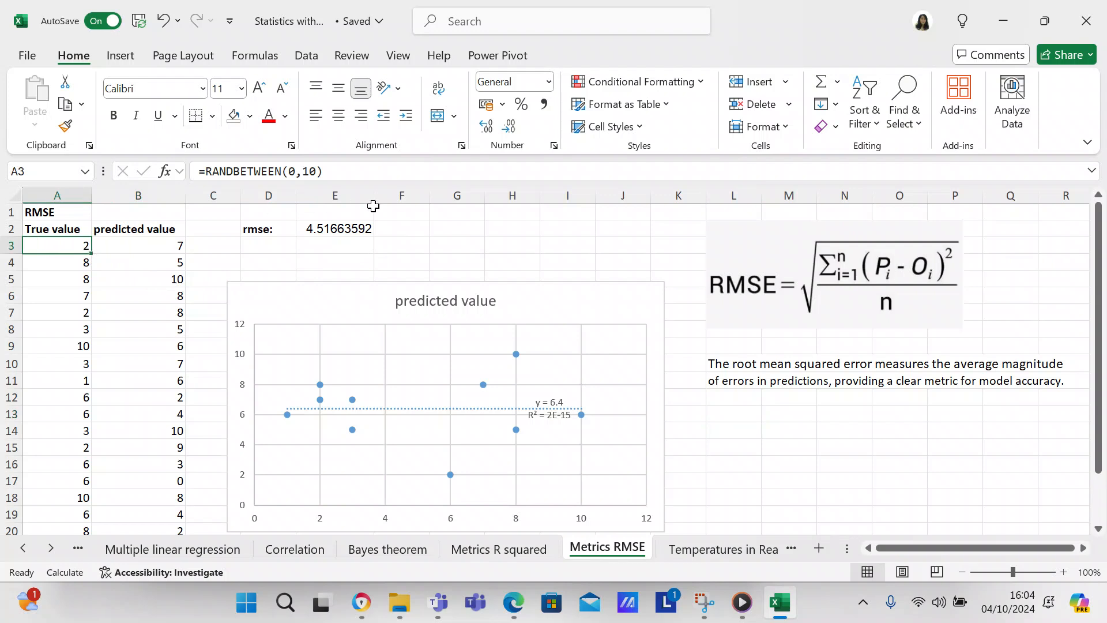
click(334, 228)
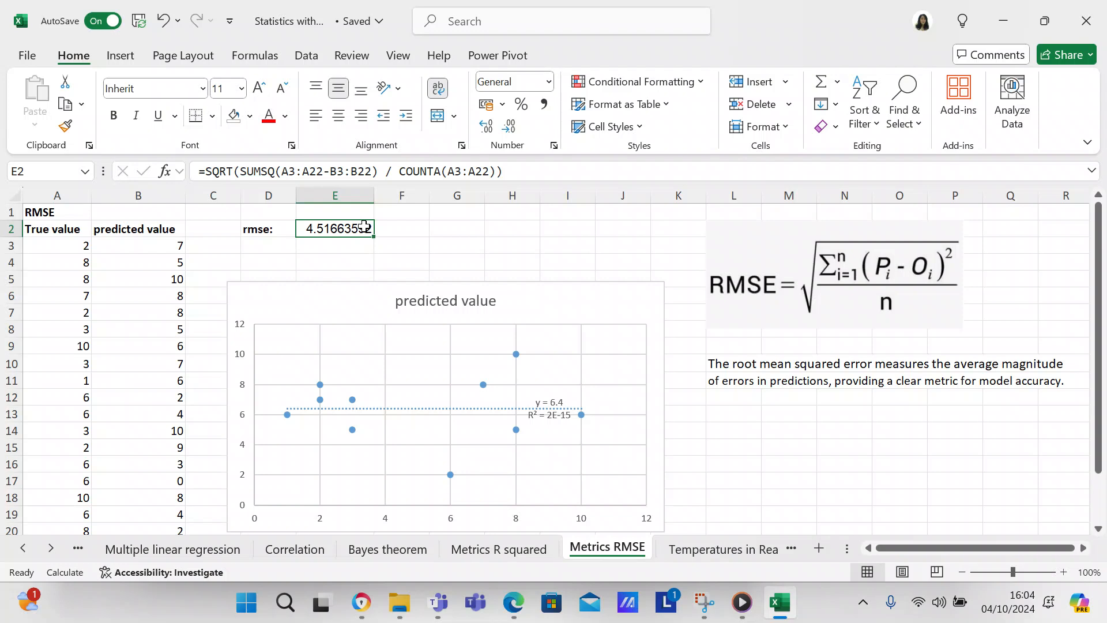
mouse_move(373, 247)
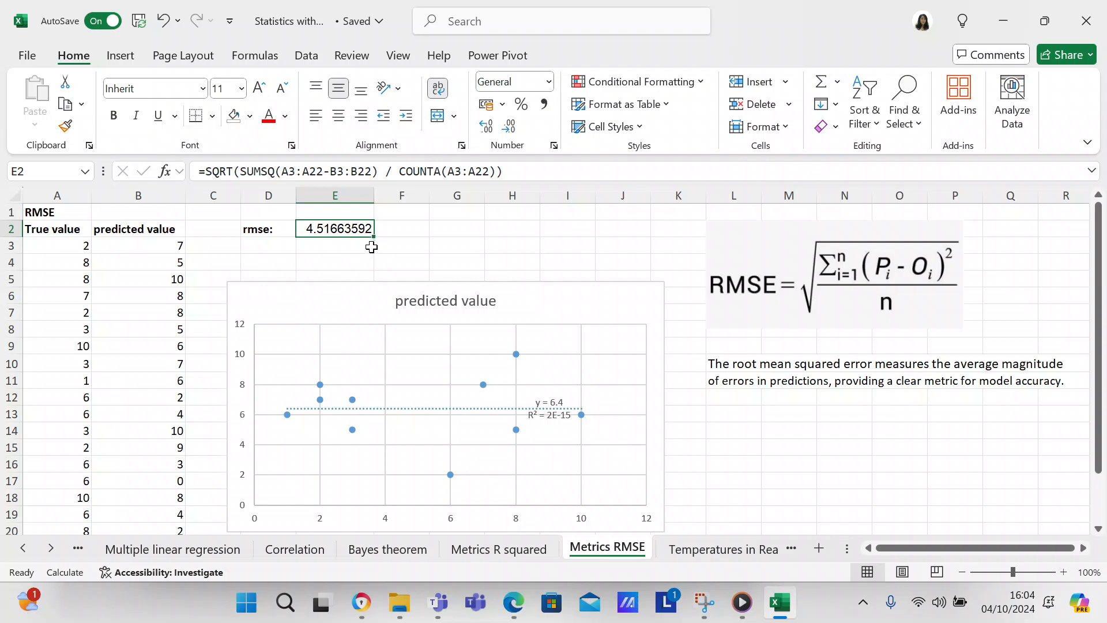
mouse_move(68, 250)
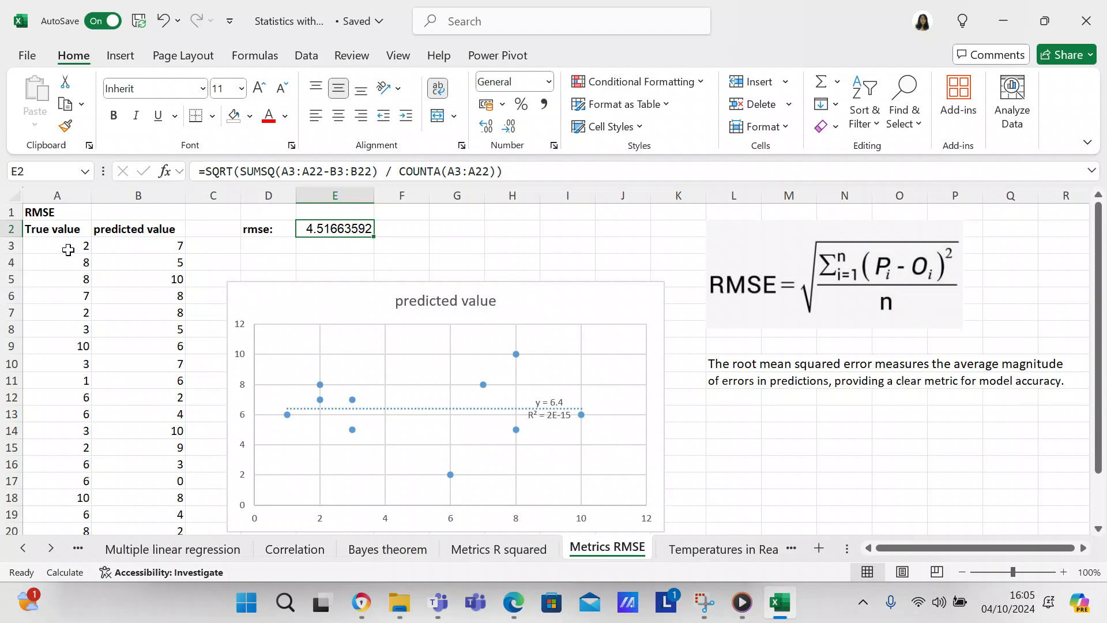
Change the True value formula to RANDBETWEEN(0,5) and copy it down the column, recalculating rmse to 2.3979.
click(57, 245)
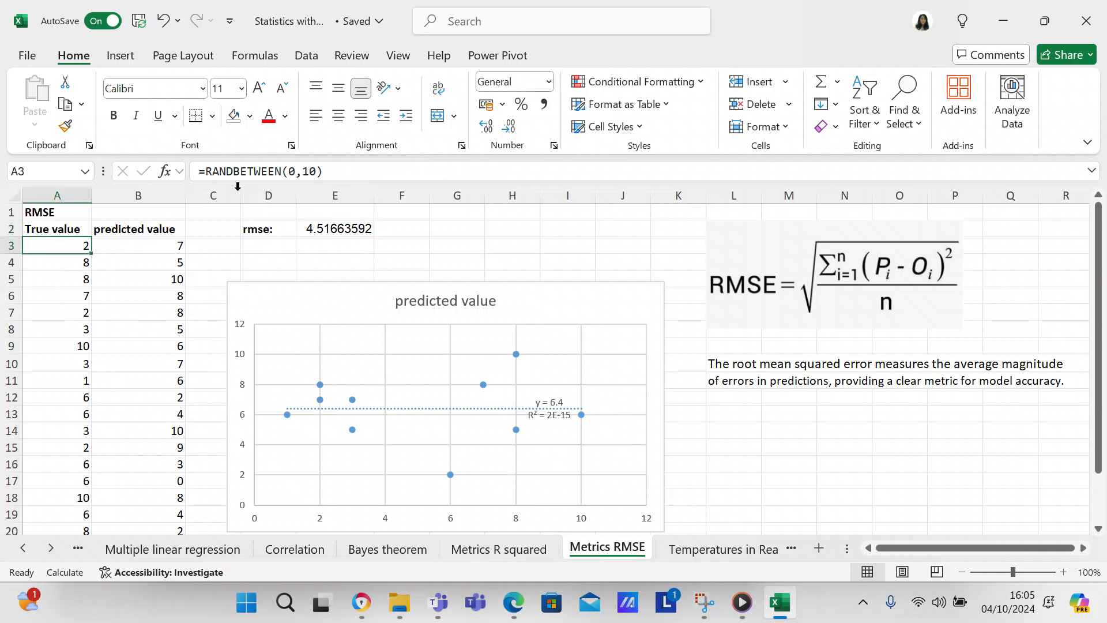
double_click(58, 245)
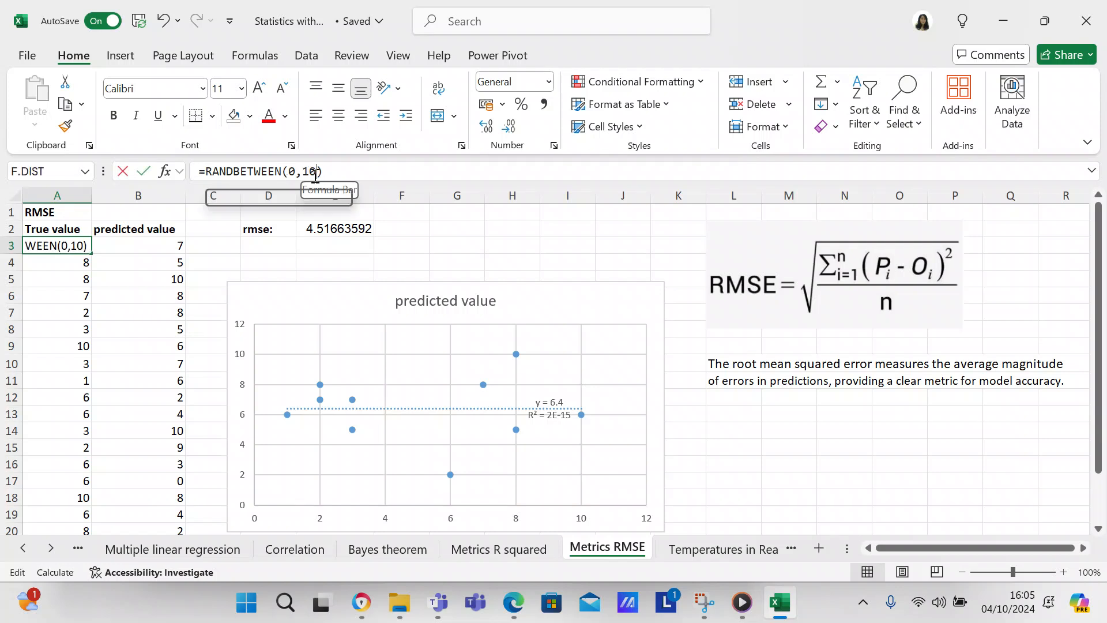
key(Backspace)
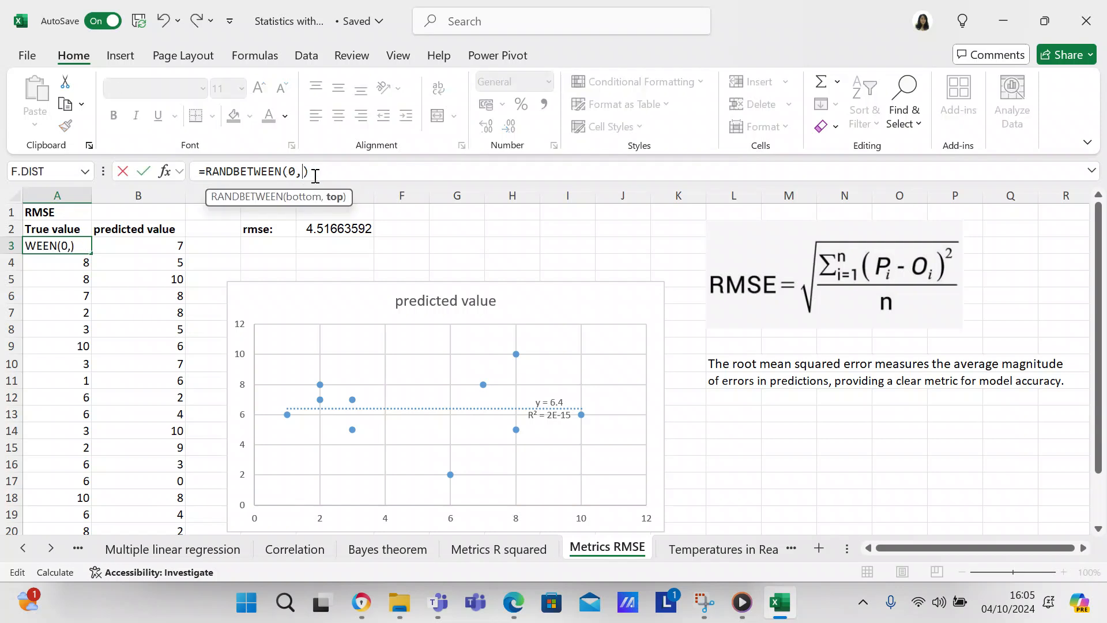
text(5)
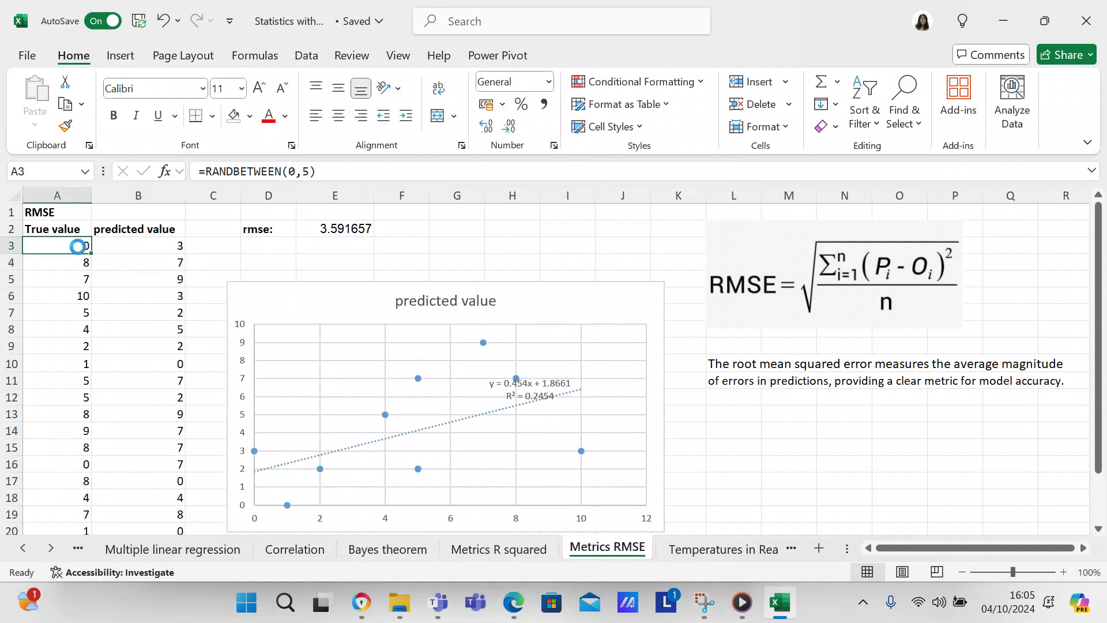
key(ctrl+c)
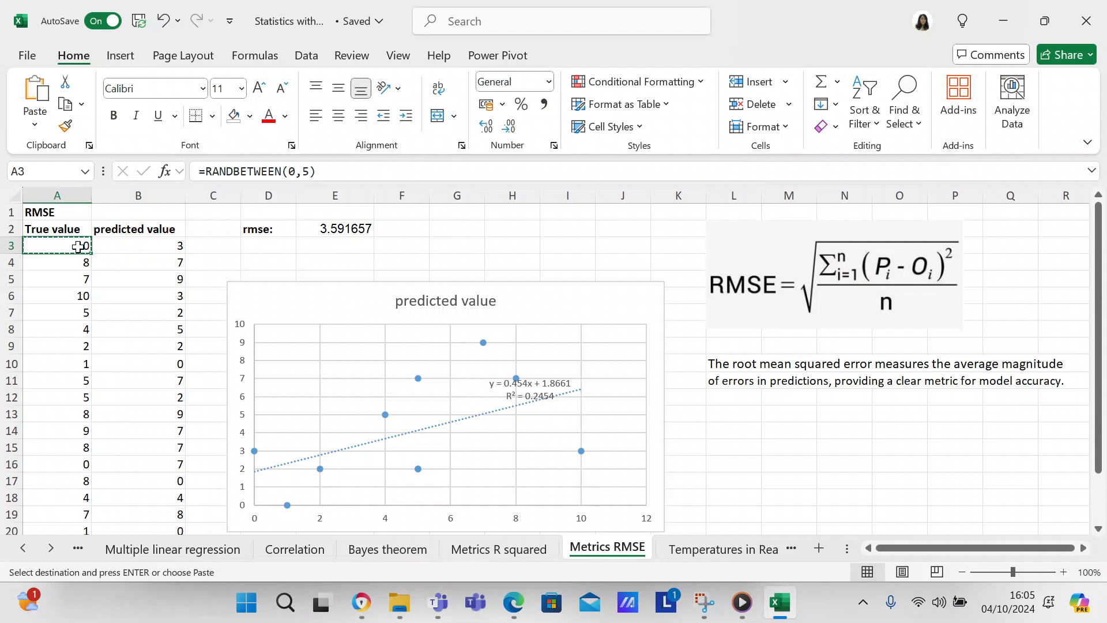
click(58, 262)
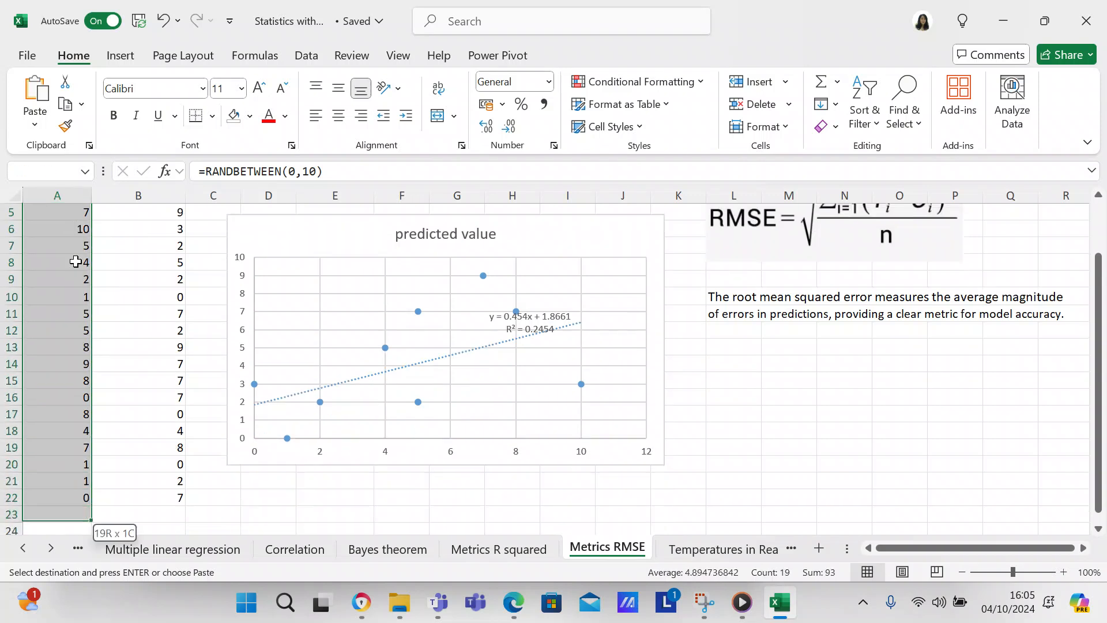
scroll(down, 3)
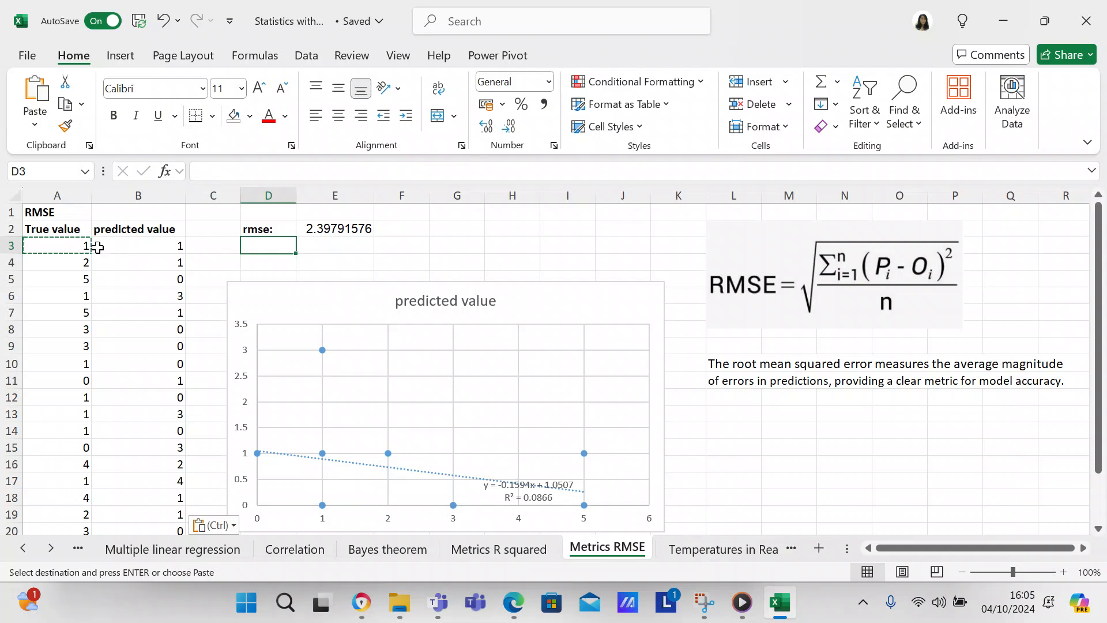
click(56, 245)
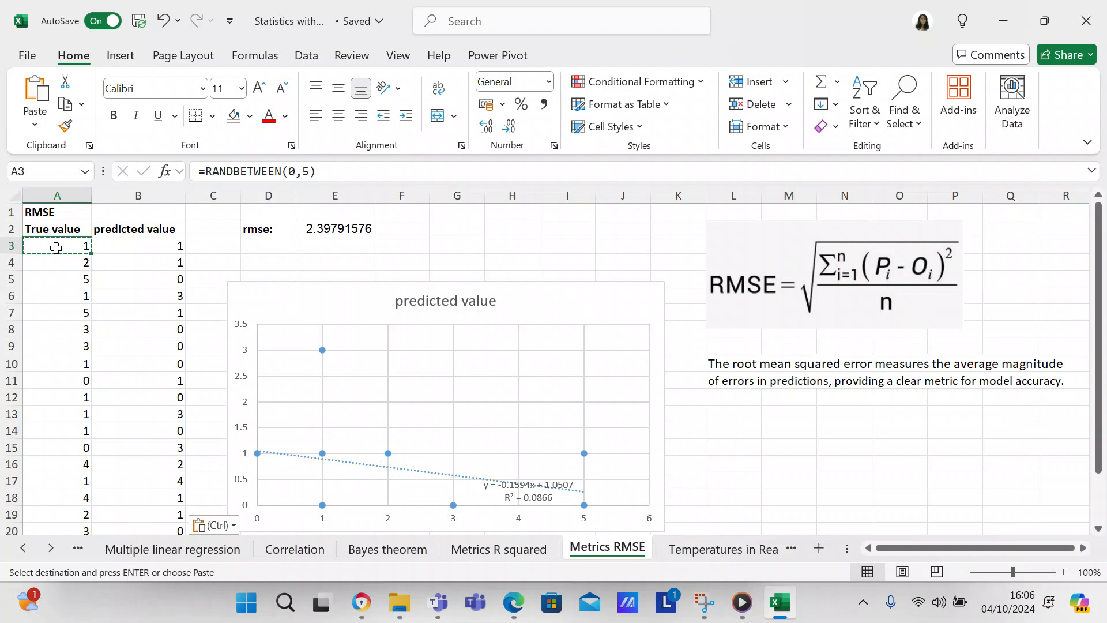
mouse_move(118, 247)
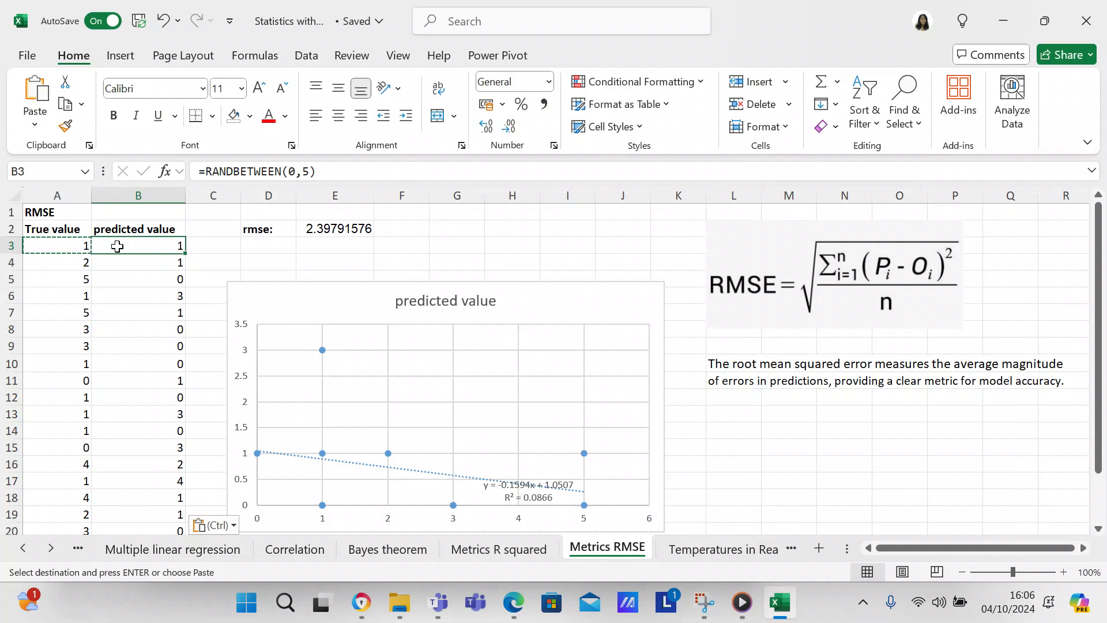
Enter =A3+1 as the predicted value formula and fill it down, making RMSE 1 and the trendline y = x + 1.
text(=)
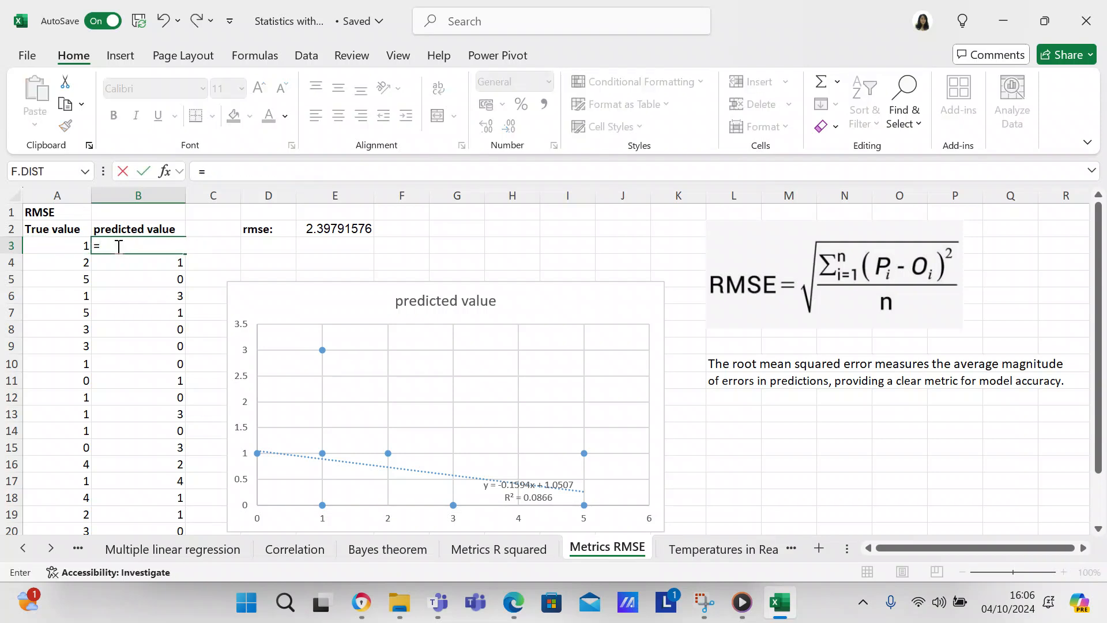
click(58, 246)
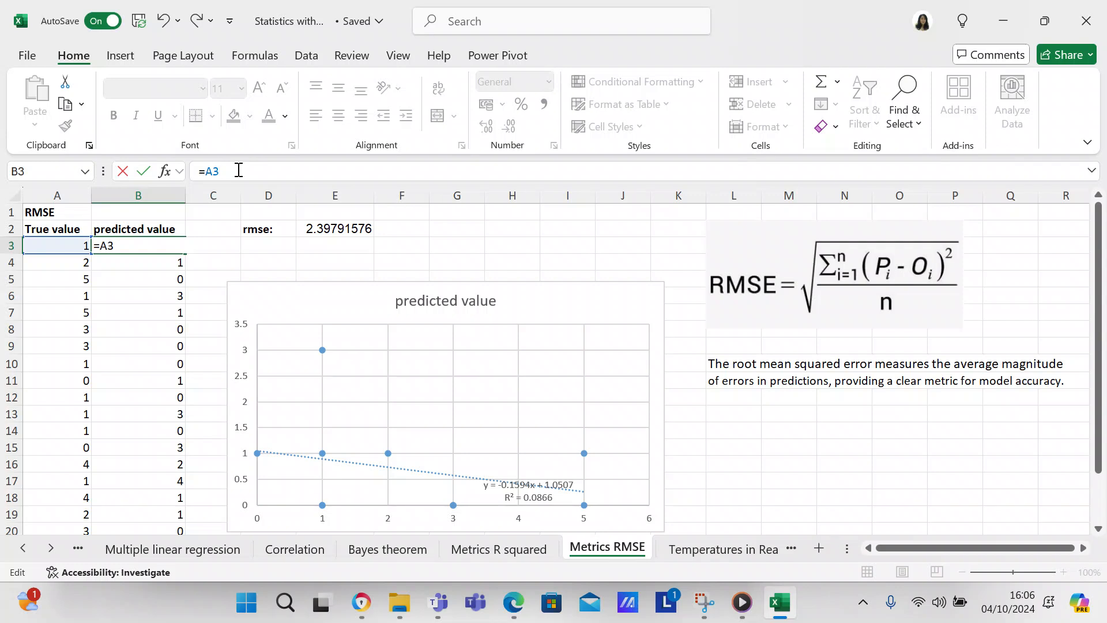
text(_1)
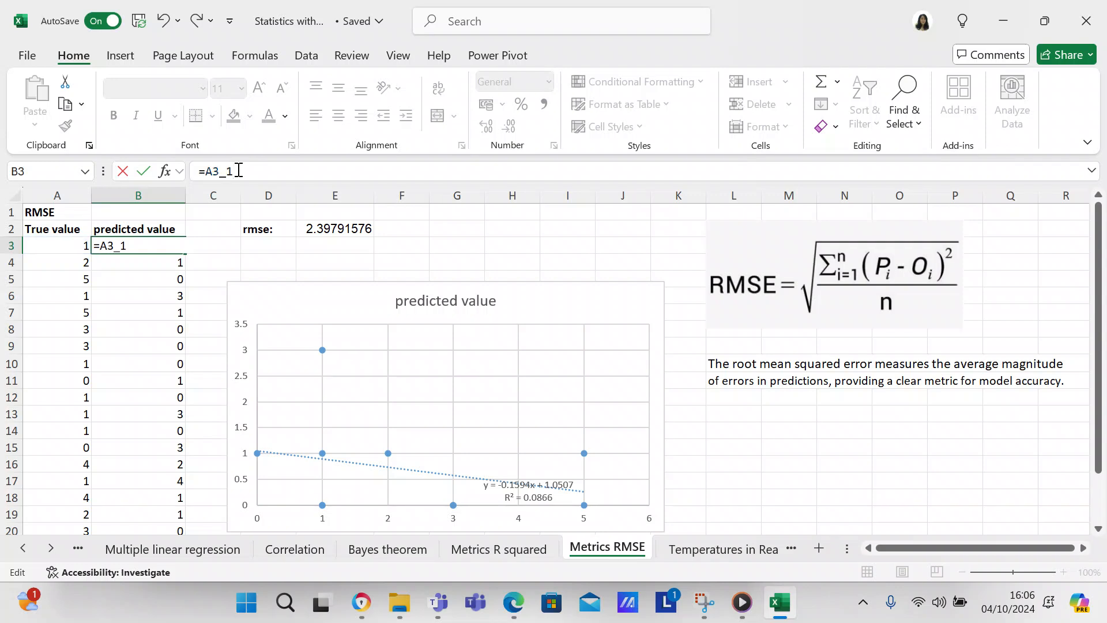
key(Backspace)
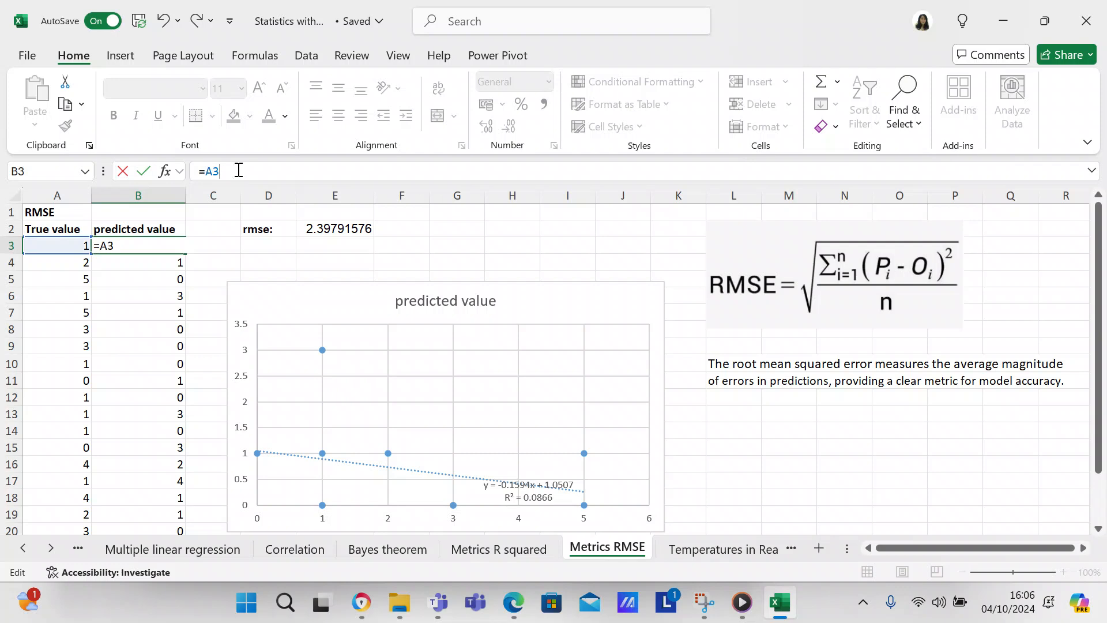
text(+1)
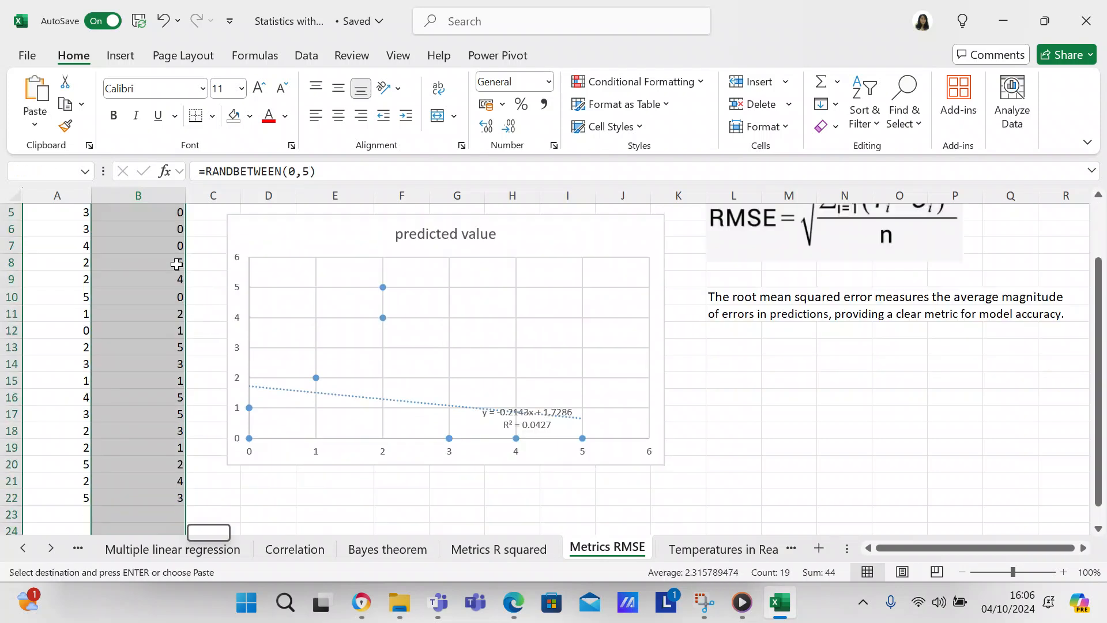
scroll(down, 3)
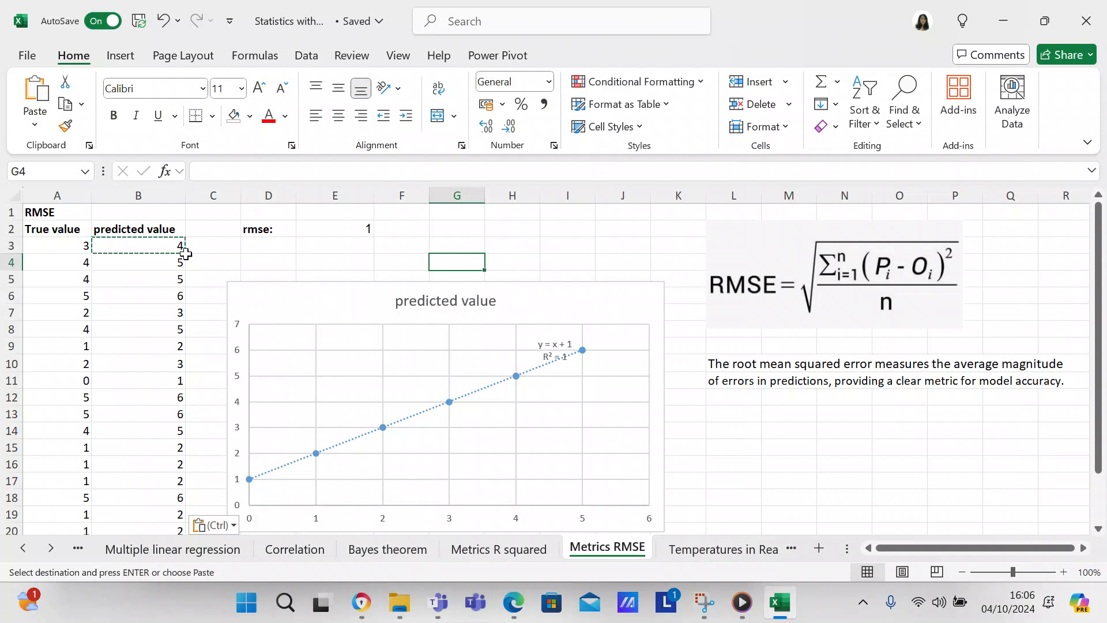
mouse_move(130, 287)
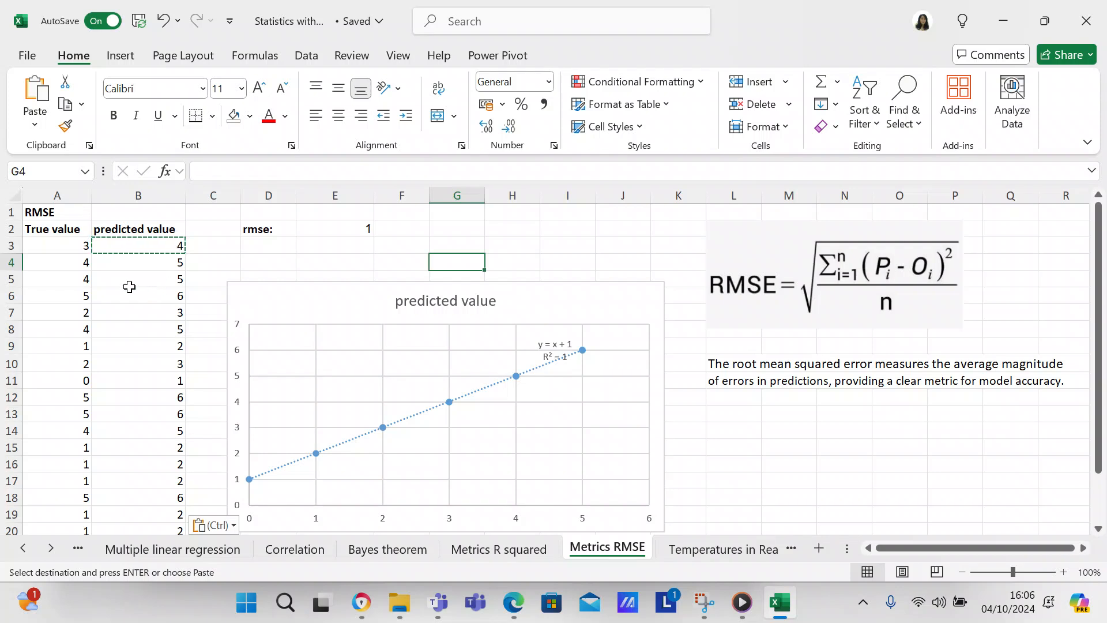
mouse_move(115, 286)
text(=RANDBETWEEN(0,1))
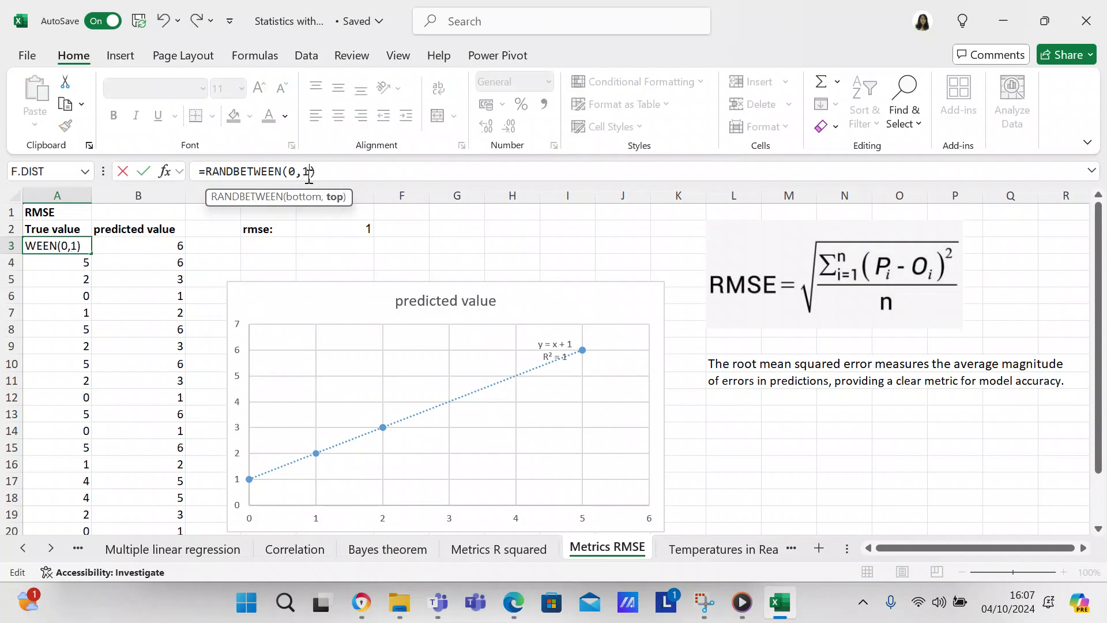
Change the True value formula to RANDBETWEEN(0,2) and fill down, giving an RMSE of 1.2247.
key(enter)
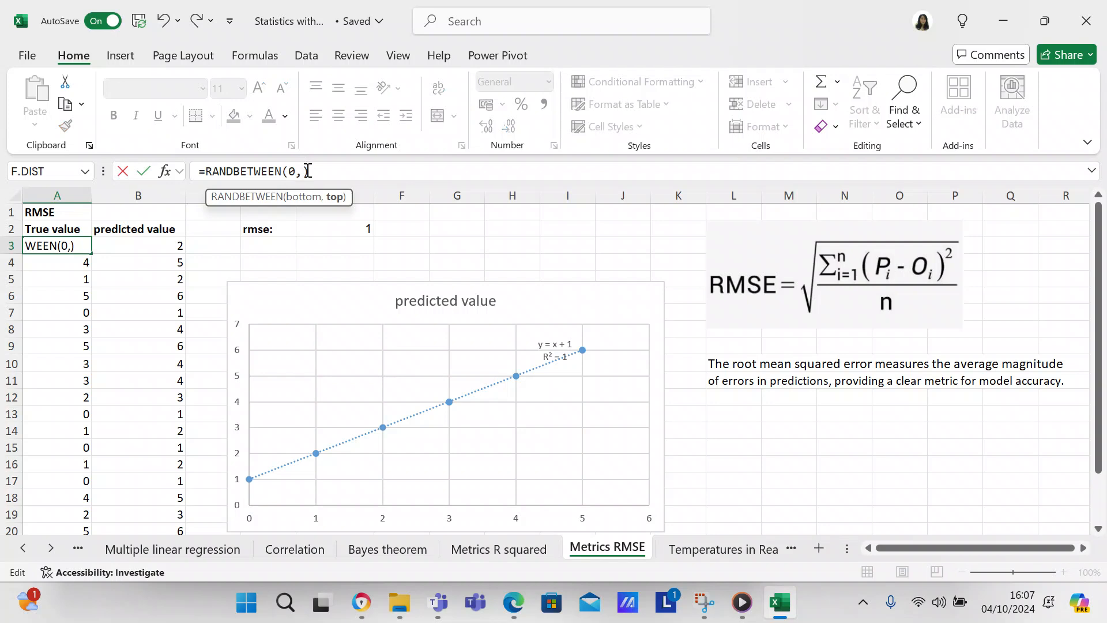
key(enter)
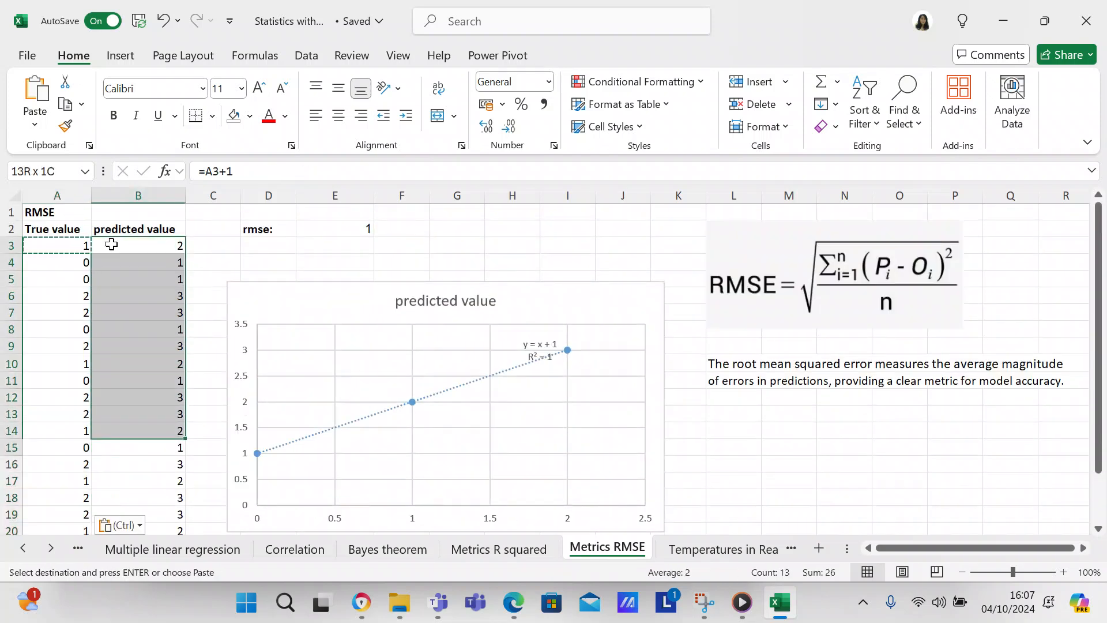
scroll(down, 3)
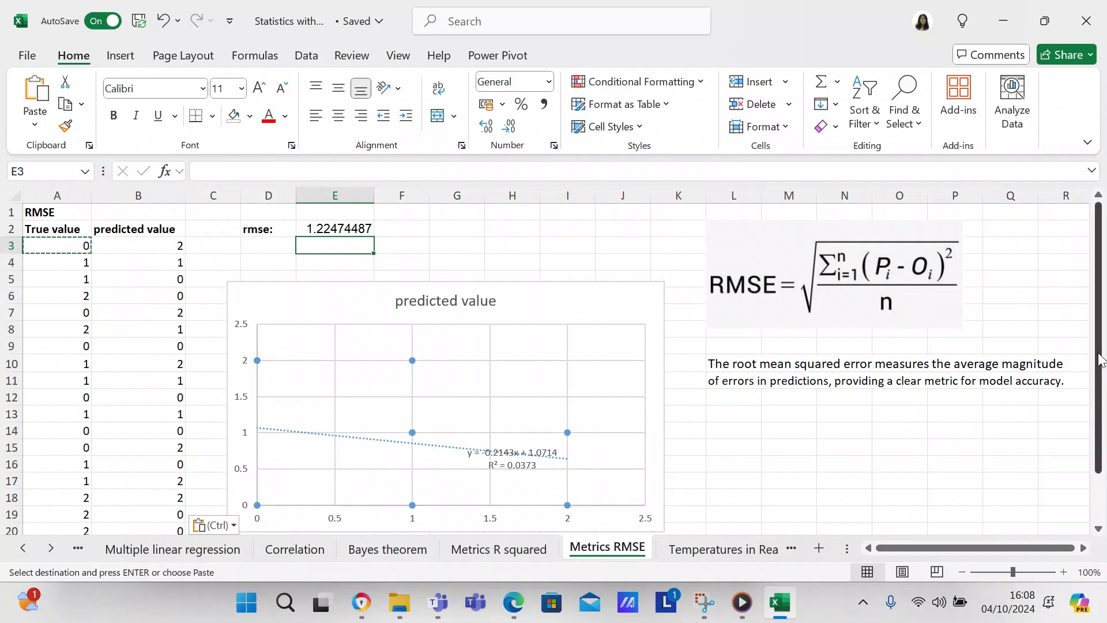
scroll(down, 3)
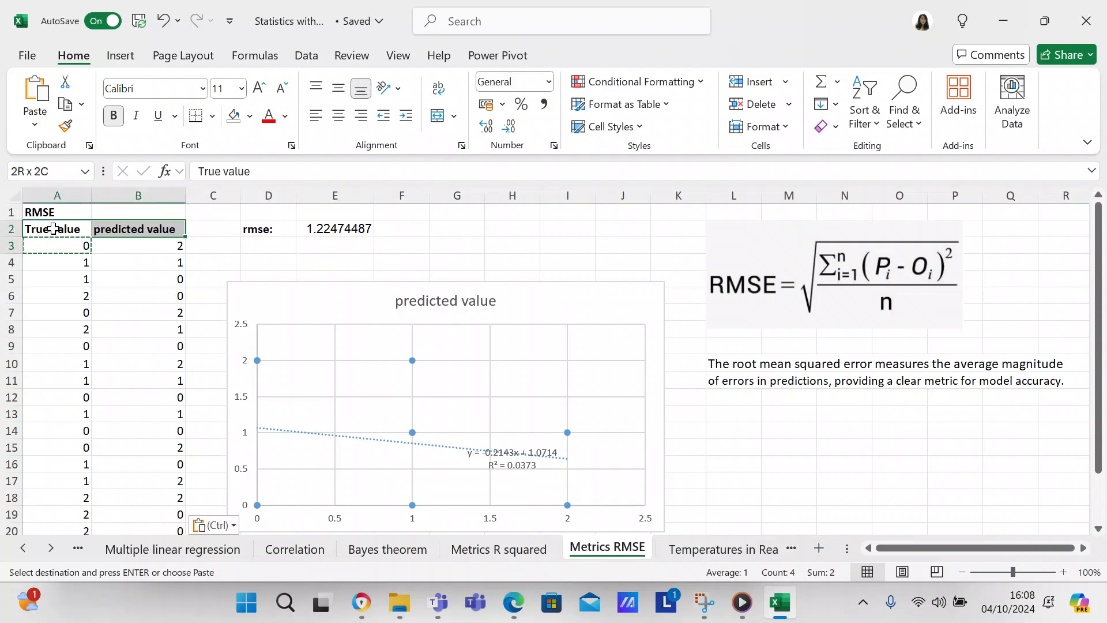
scroll(down, 3)
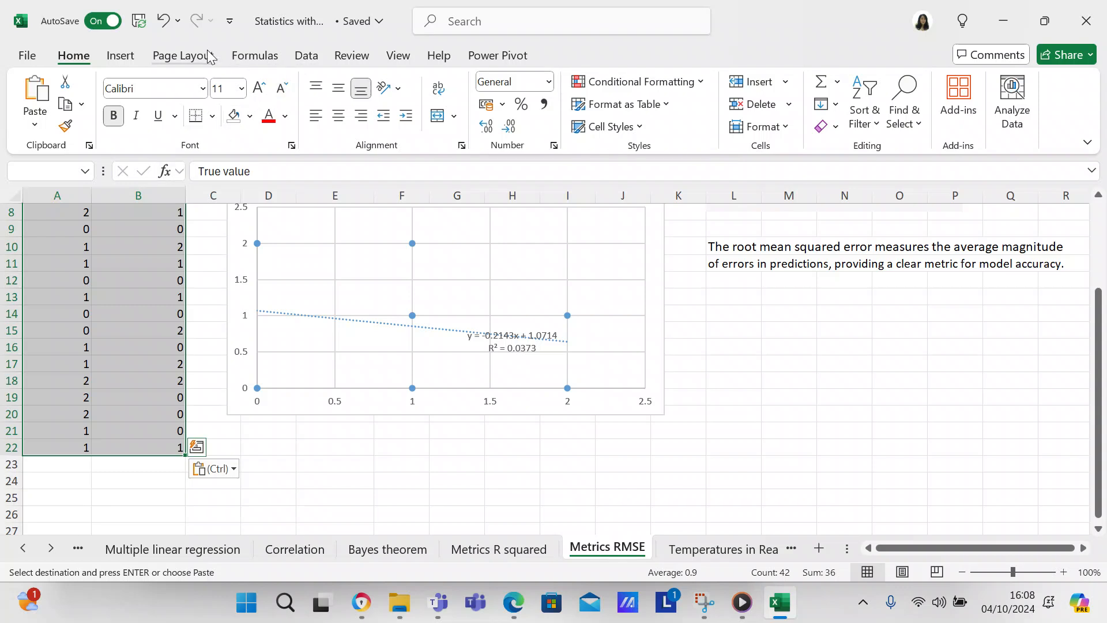
click(120, 55)
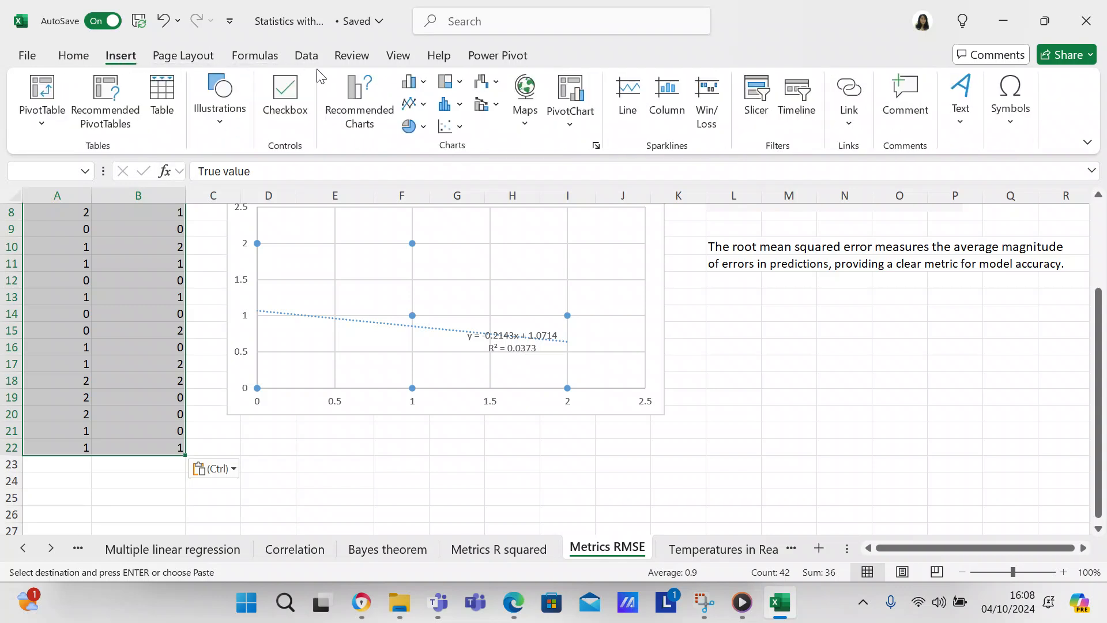
mouse_move(359, 100)
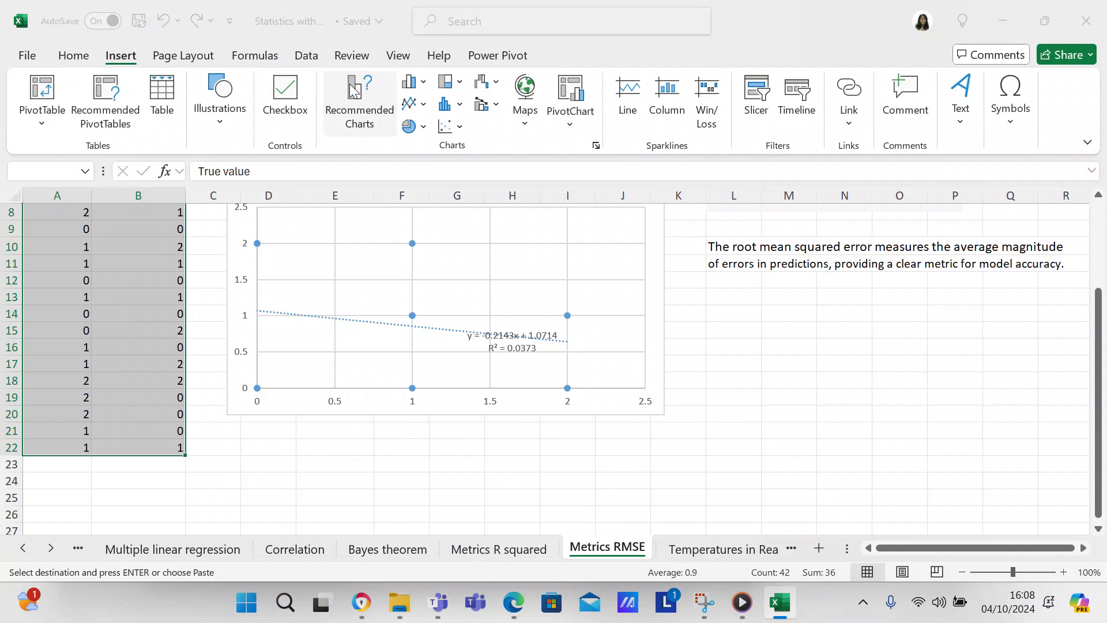
click(360, 99)
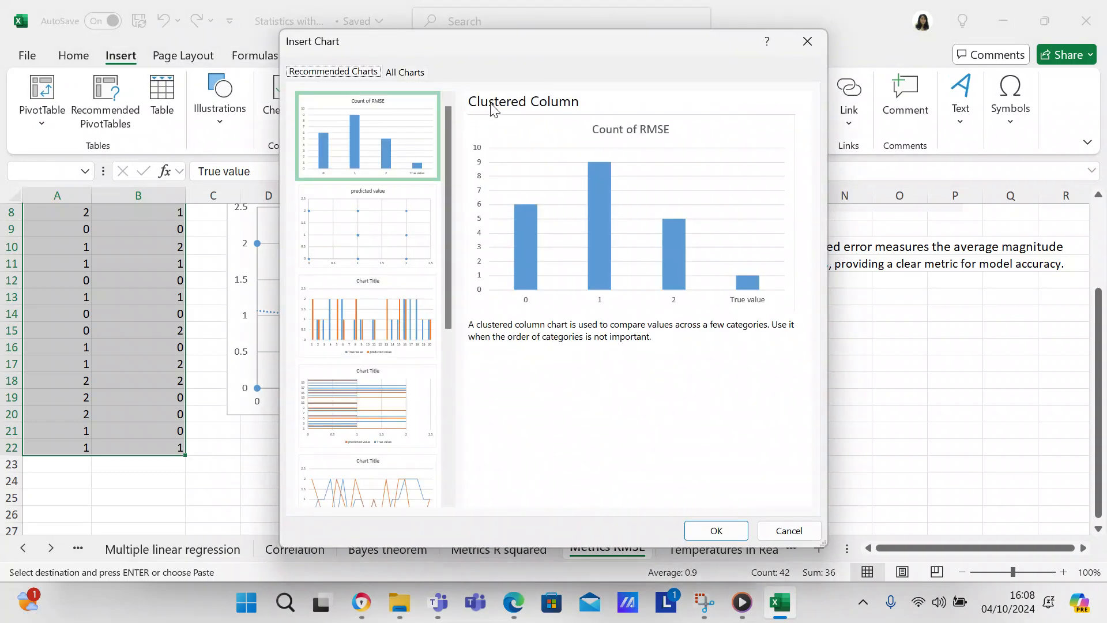
click(405, 72)
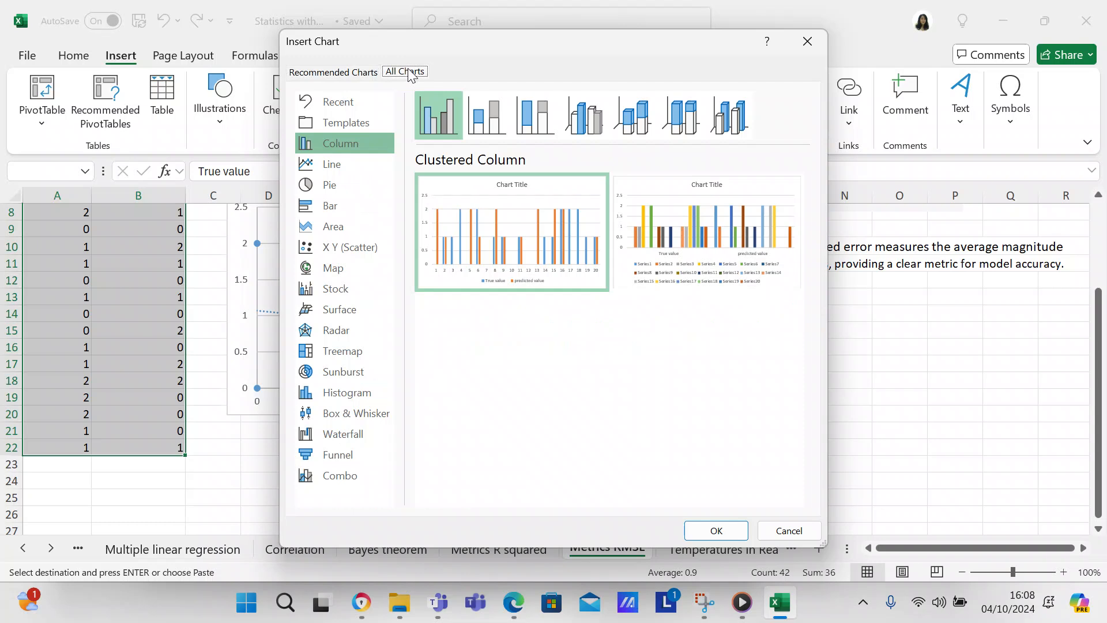
click(349, 247)
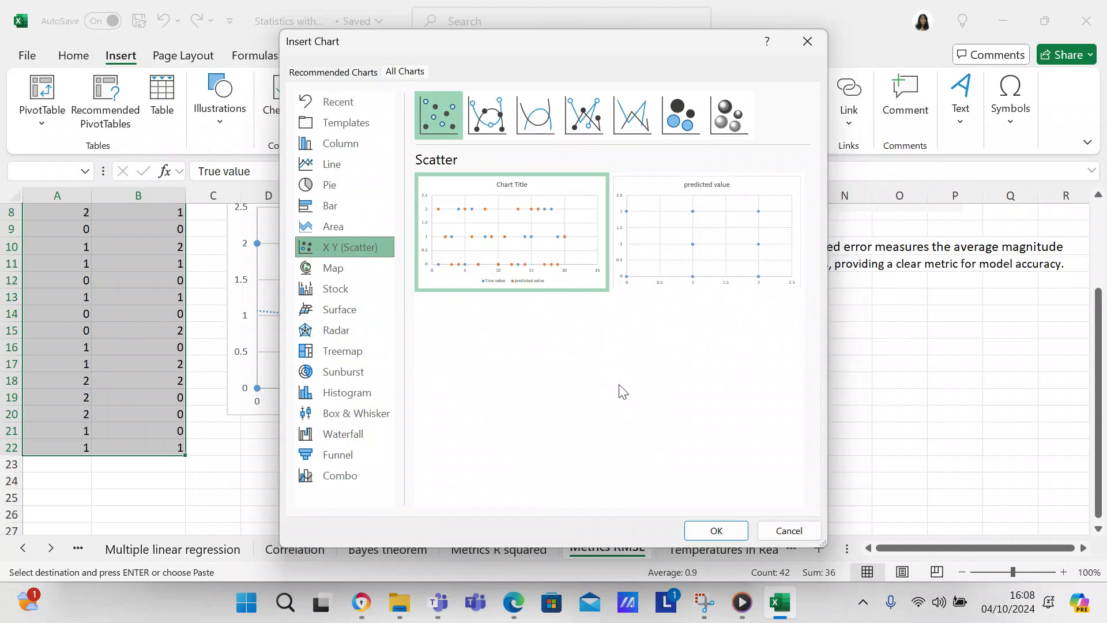
click(789, 531)
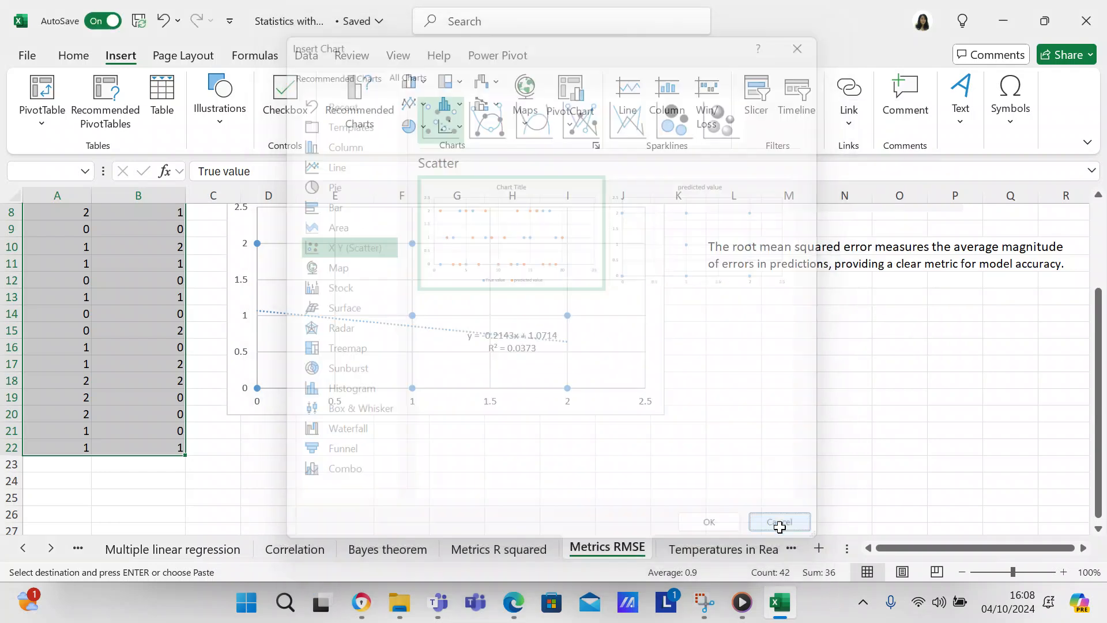
click(780, 521)
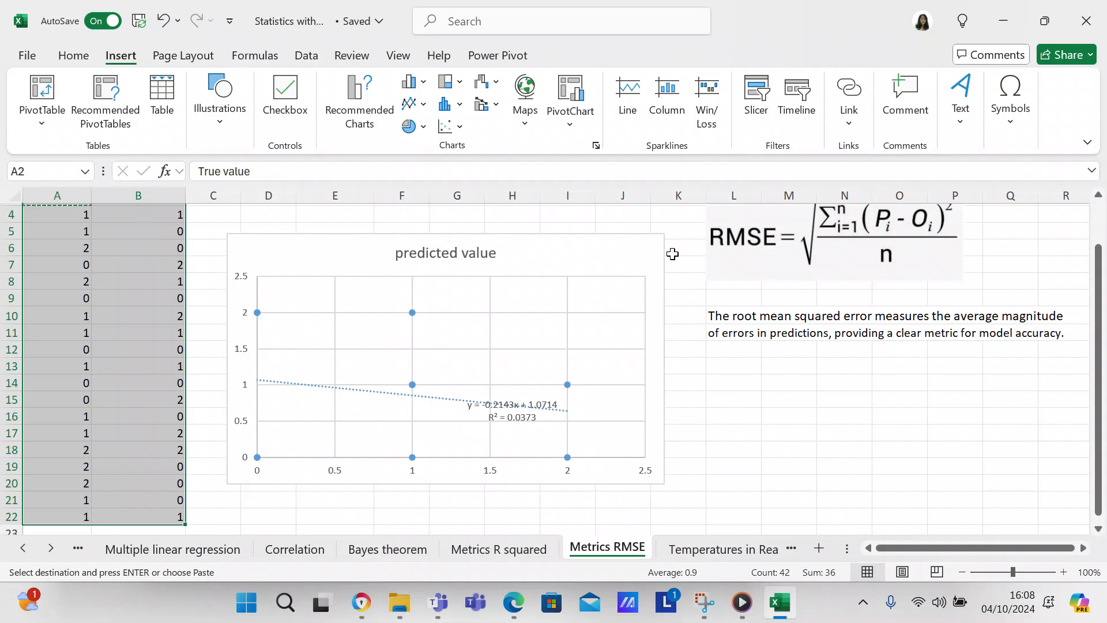
mouse_move(671, 254)
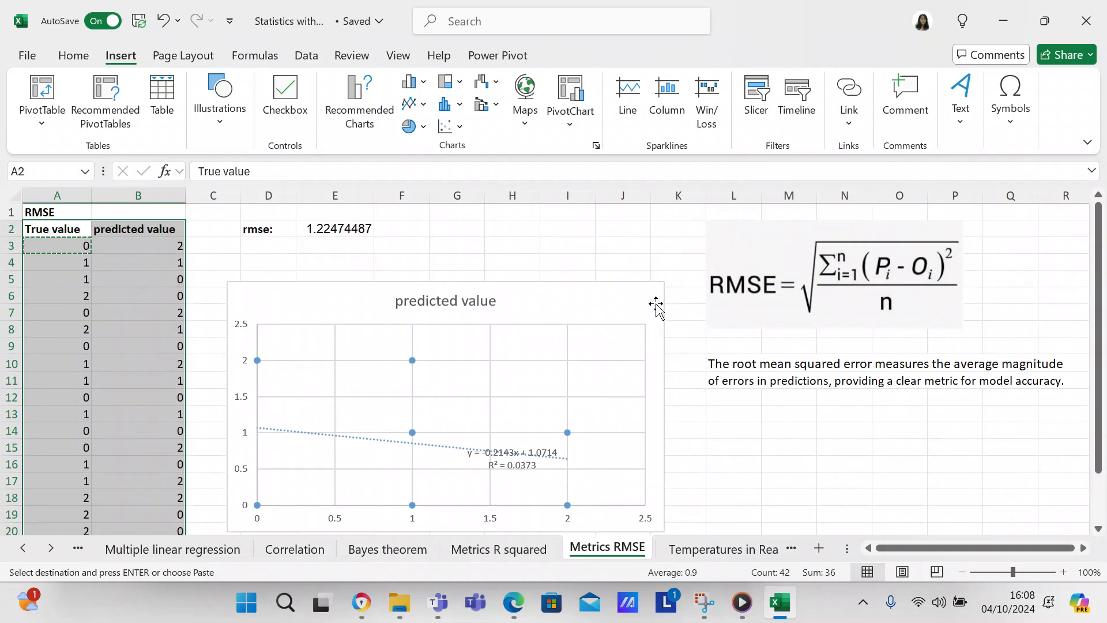
click(678, 345)
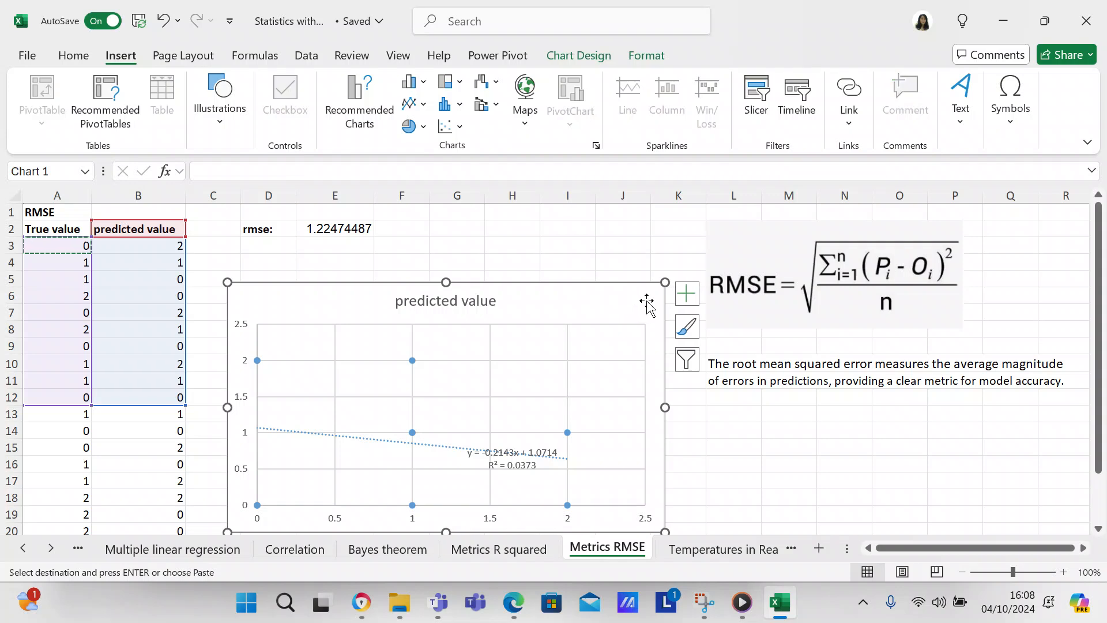
Review the chart's trendline formatting options via Chart Elements, then deselect the chart without changes.
click(685, 293)
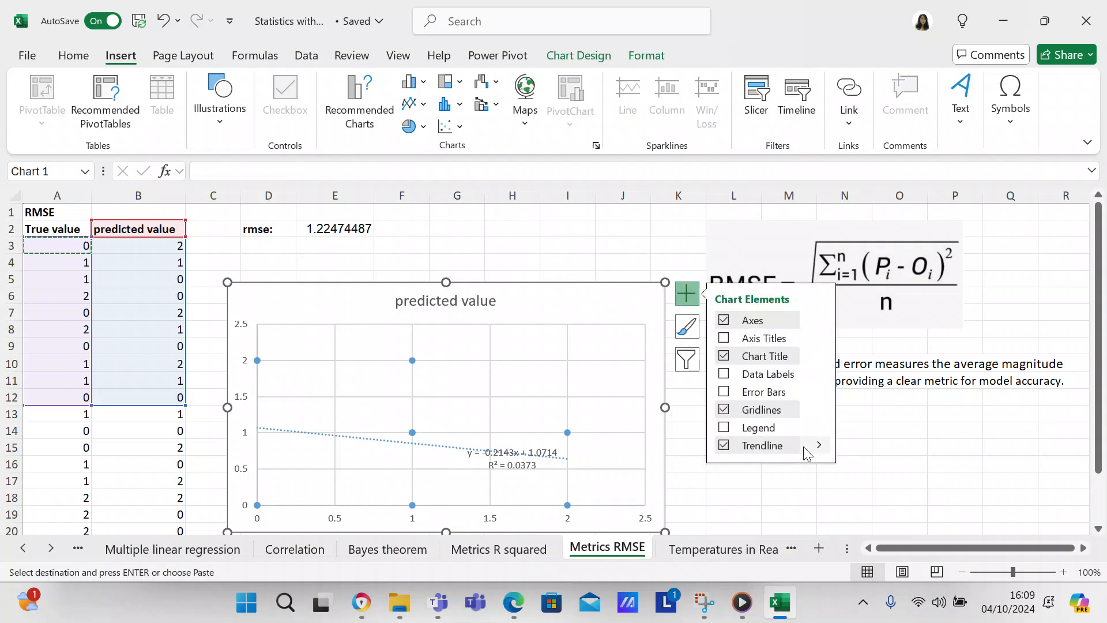
click(819, 446)
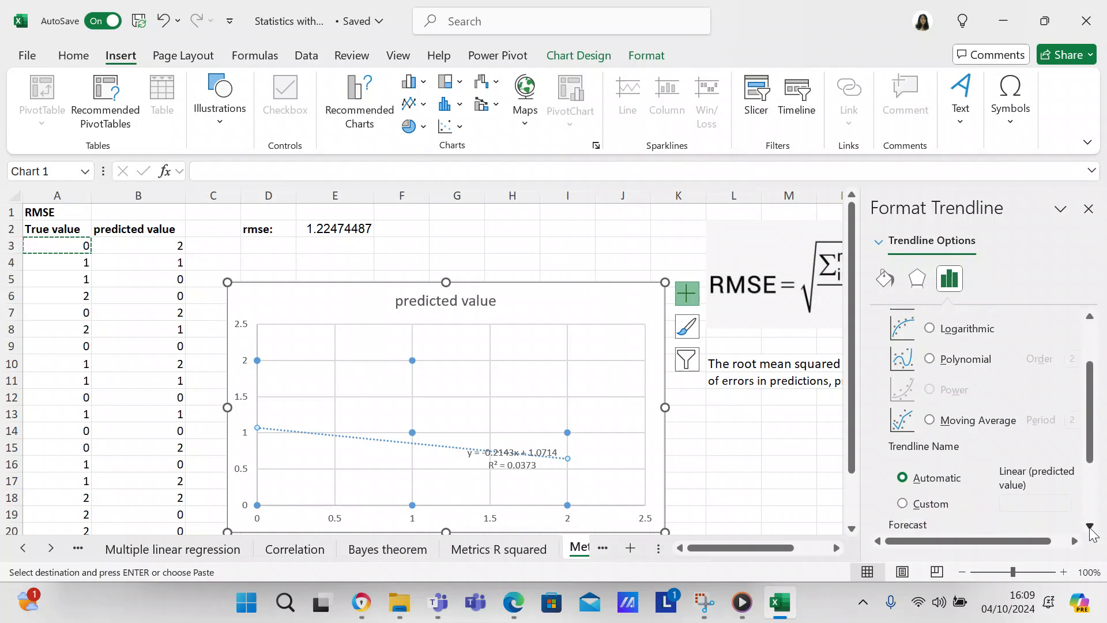
scroll(down, 3)
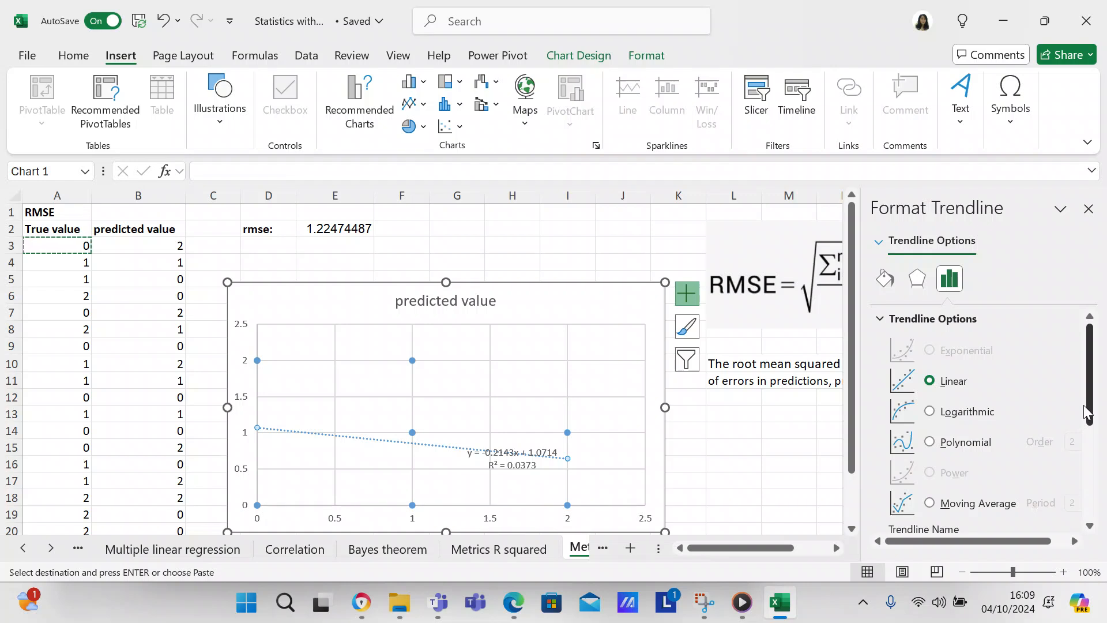
scroll(down, 3)
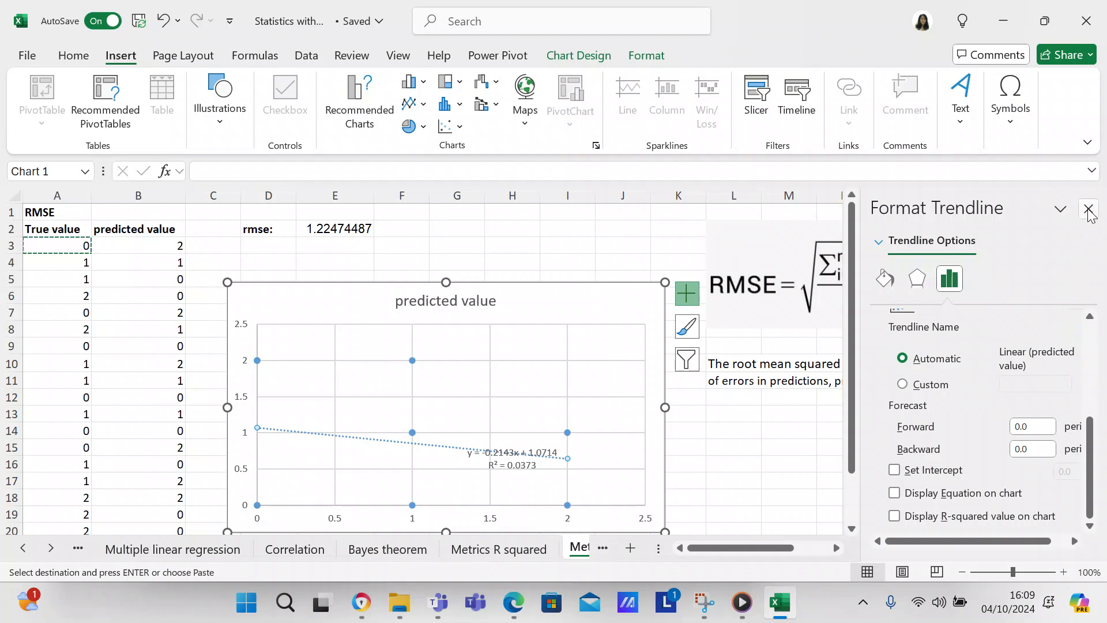
click(1088, 210)
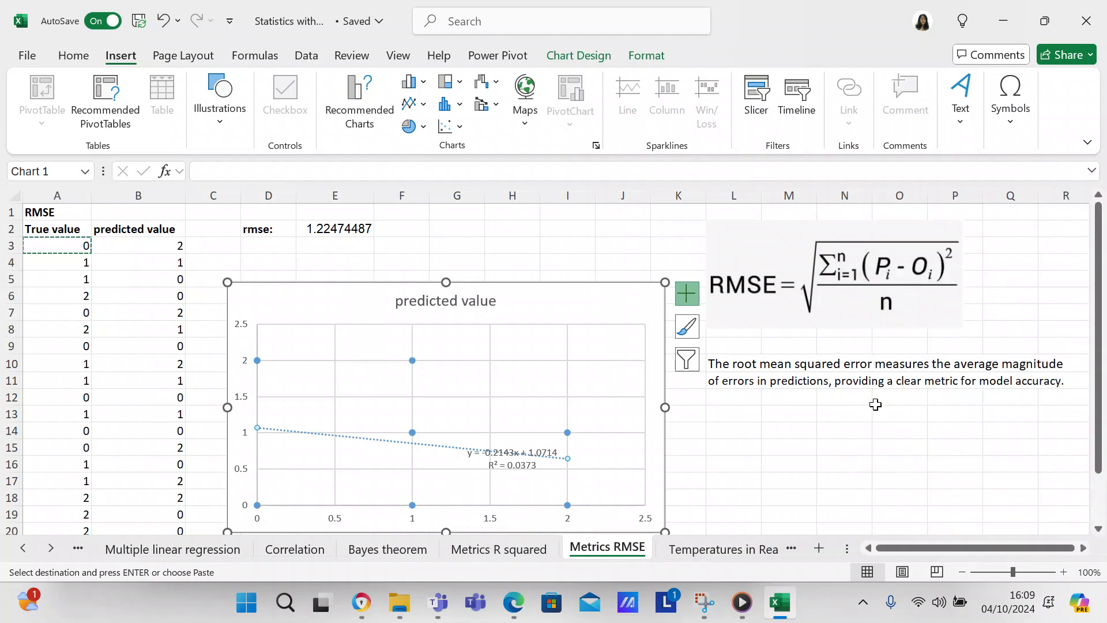
click(899, 397)
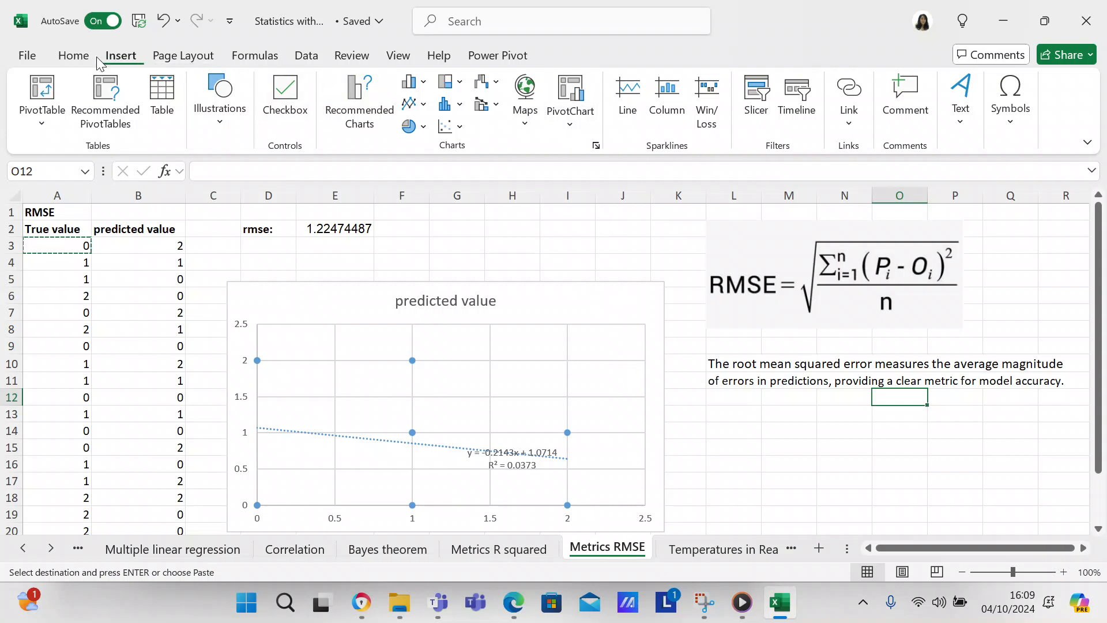
Select the True value and predicted value data A2:B22 and launch Analyze Data from the Home commands.
click(73, 56)
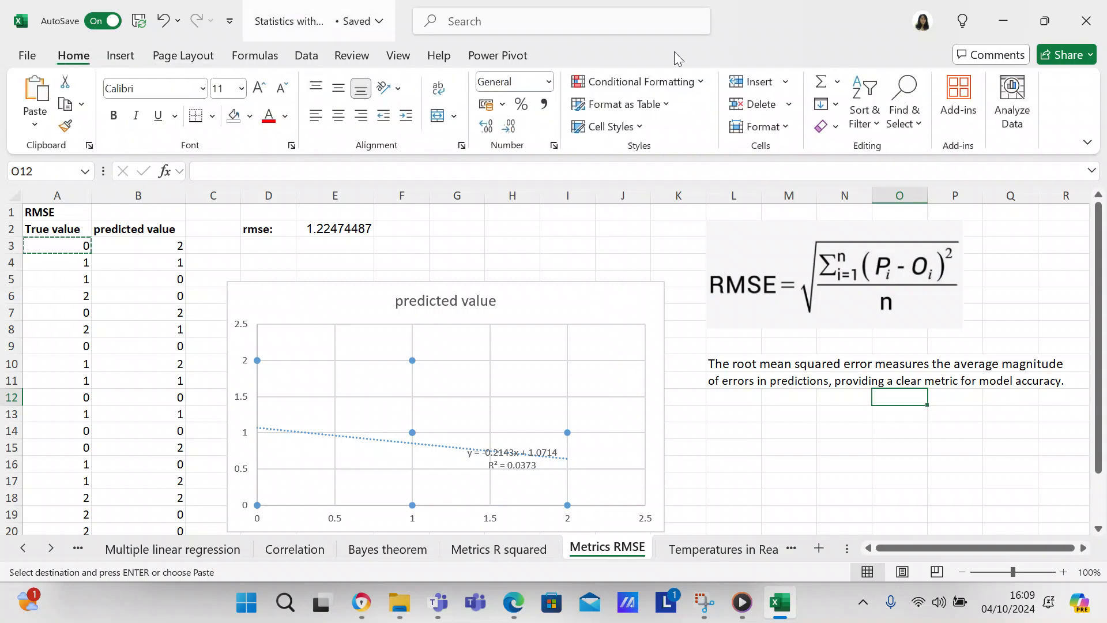
click(58, 244)
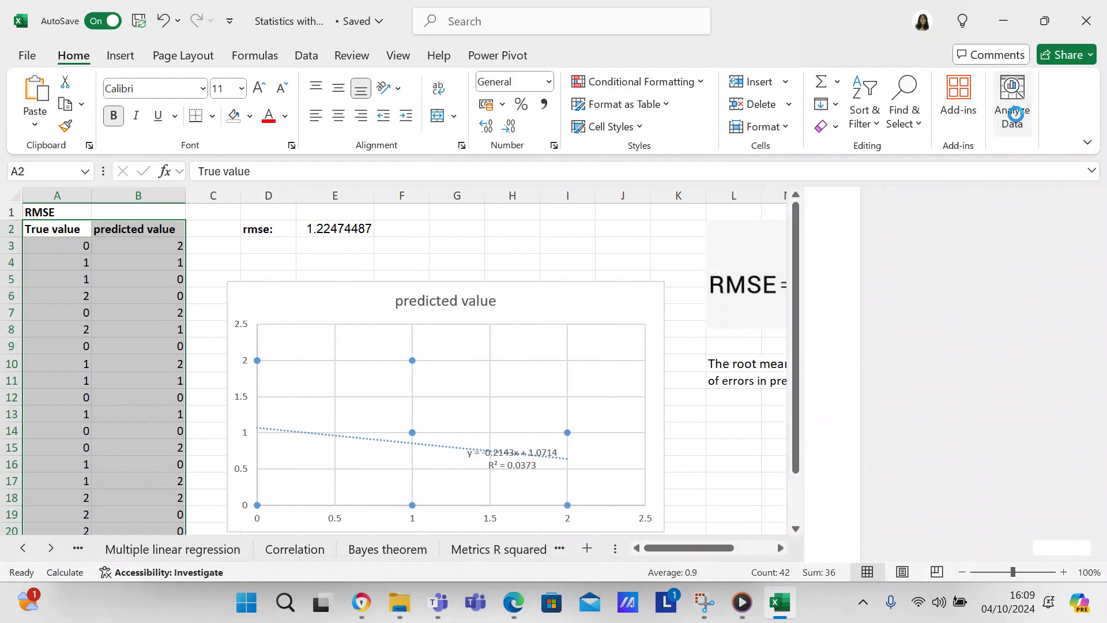
click(1011, 103)
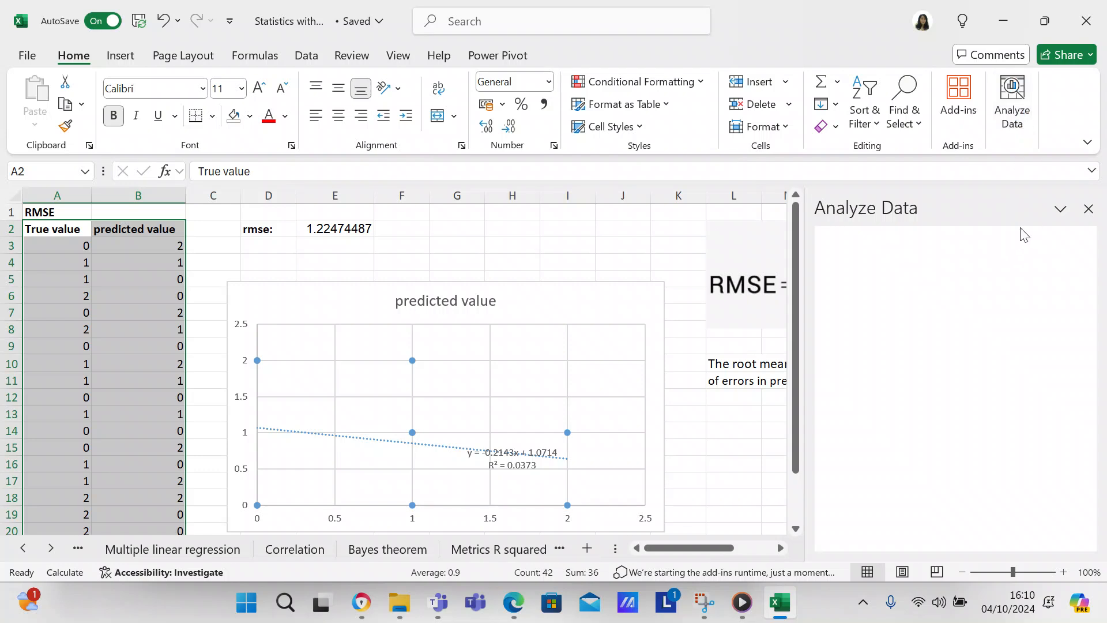
Browse Analyze Data's suggested questions and insight charts, then start a question about the data.
click(1061, 209)
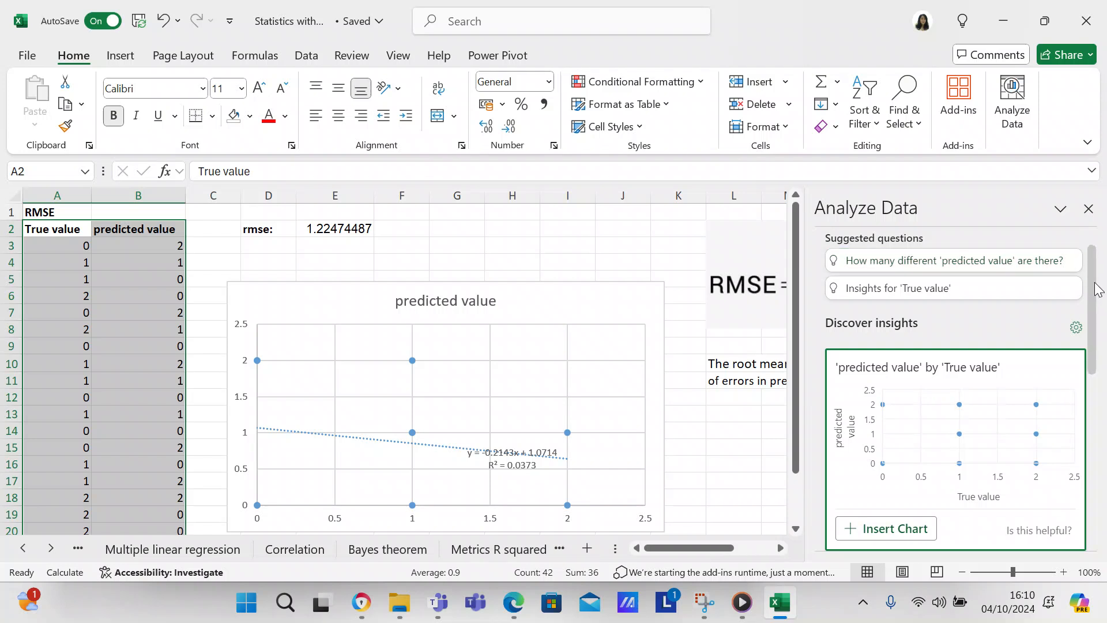
scroll(down, 3)
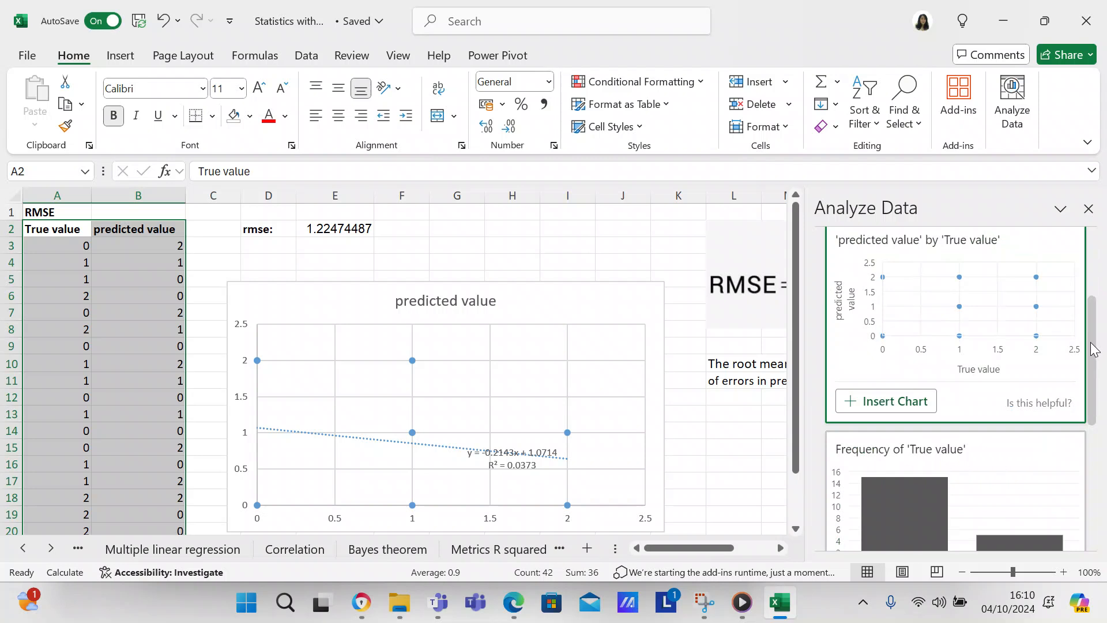
scroll(down, 3)
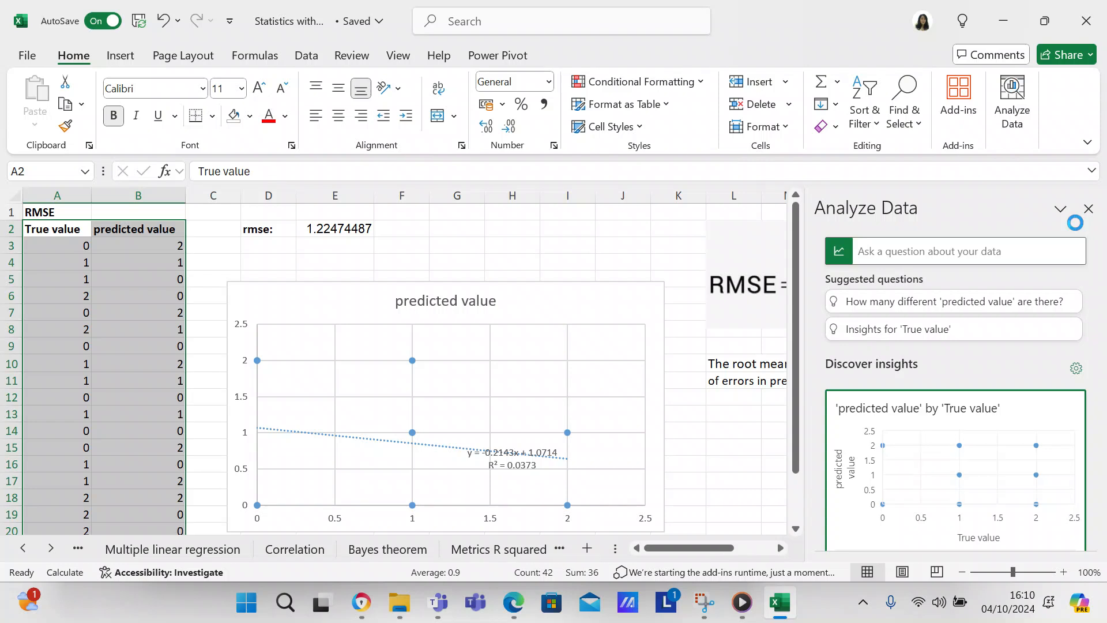
click(961, 250)
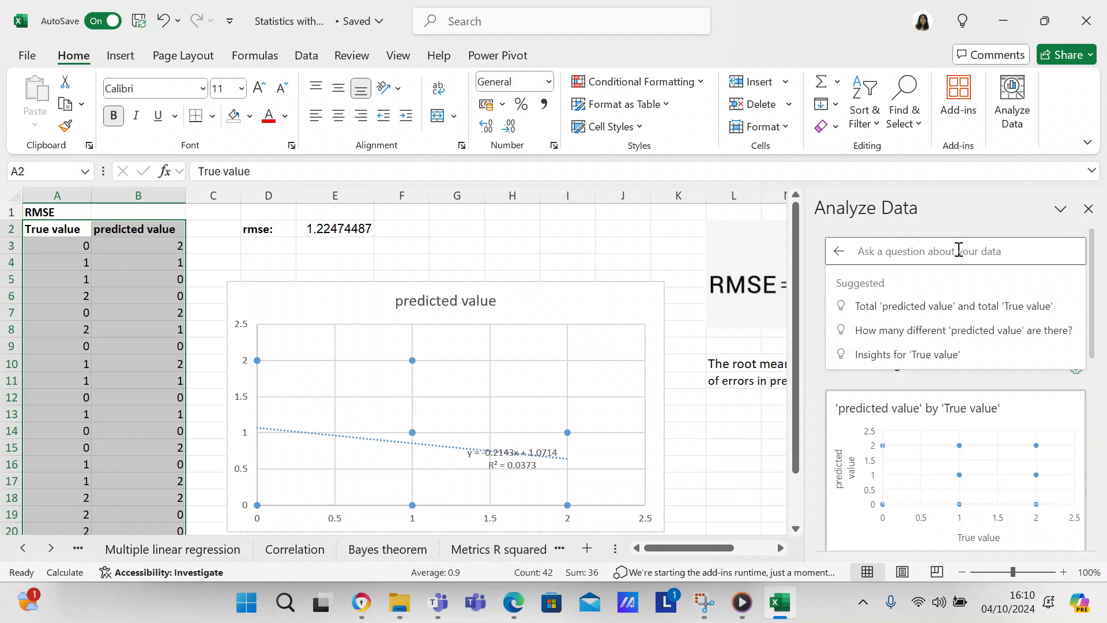
Ask Analyze Data 'what is the error in this dataset?', getting a total True value of 19.
text(what)
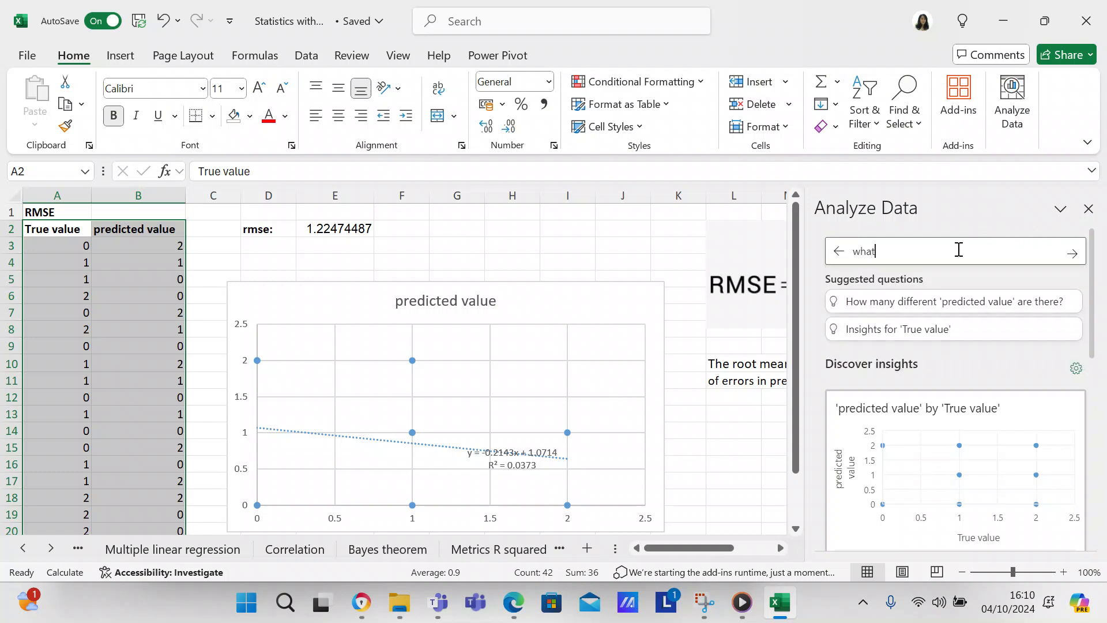
text(is)
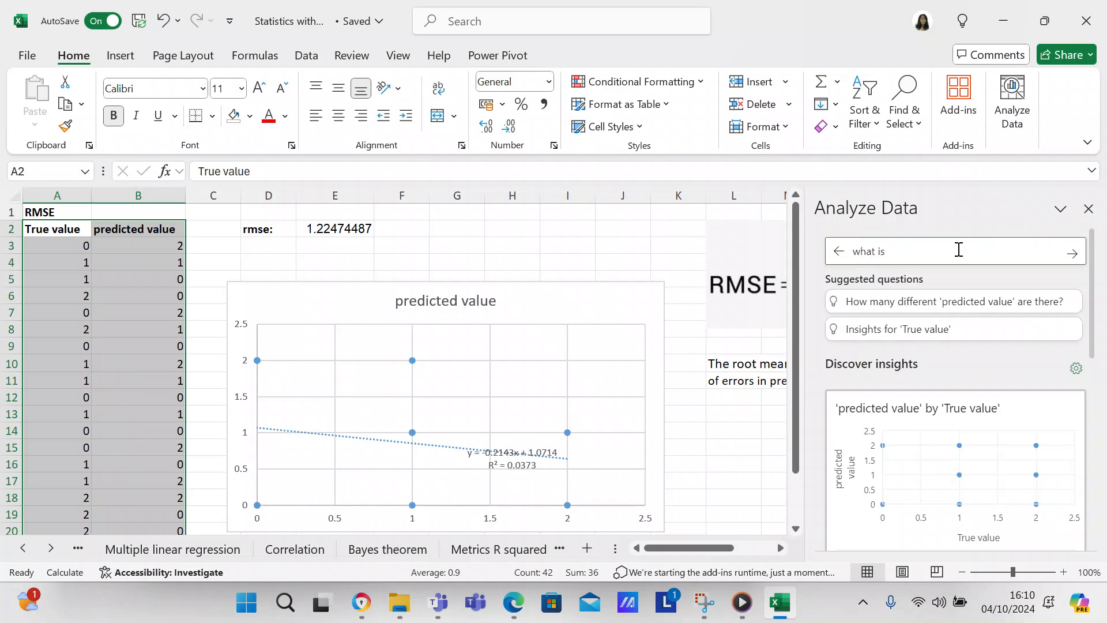
text(r-sq)
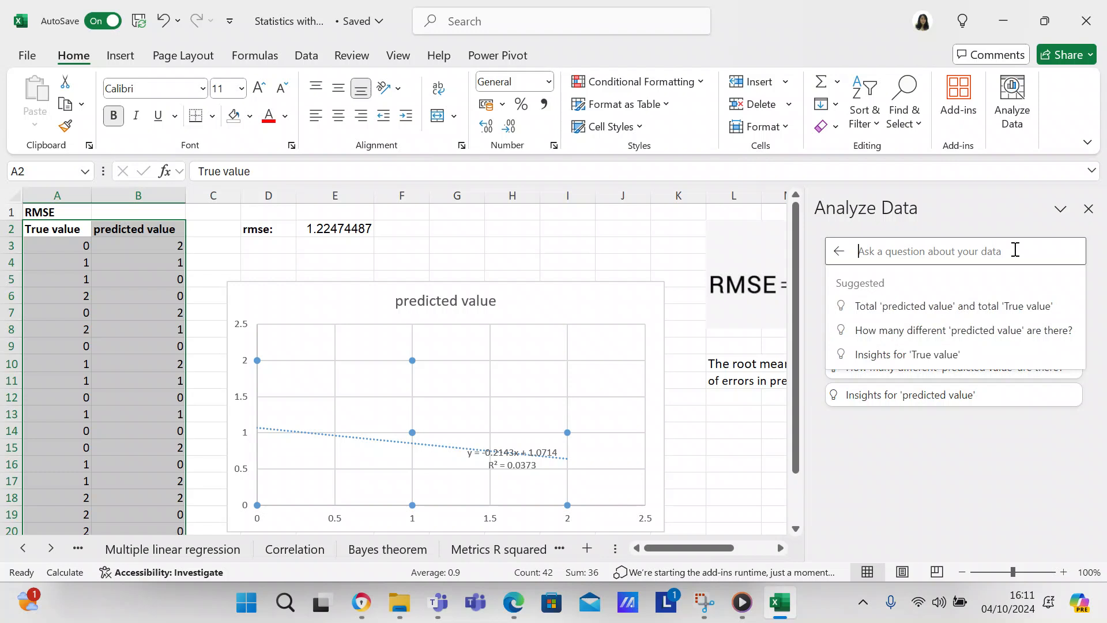
text(what is the e)
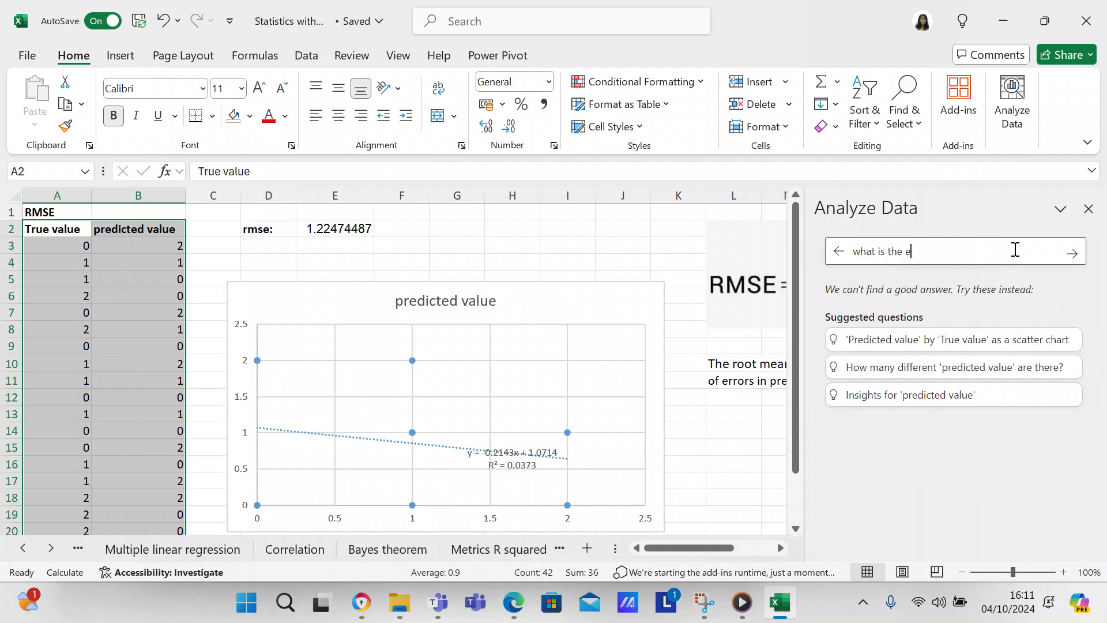
text(rror in)
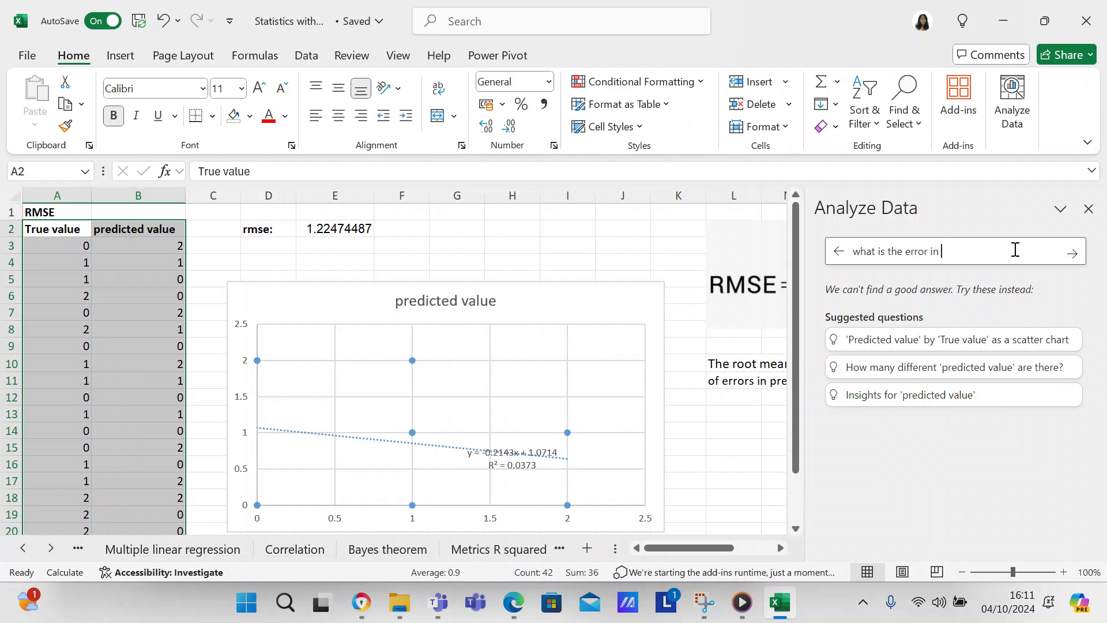
text(this)
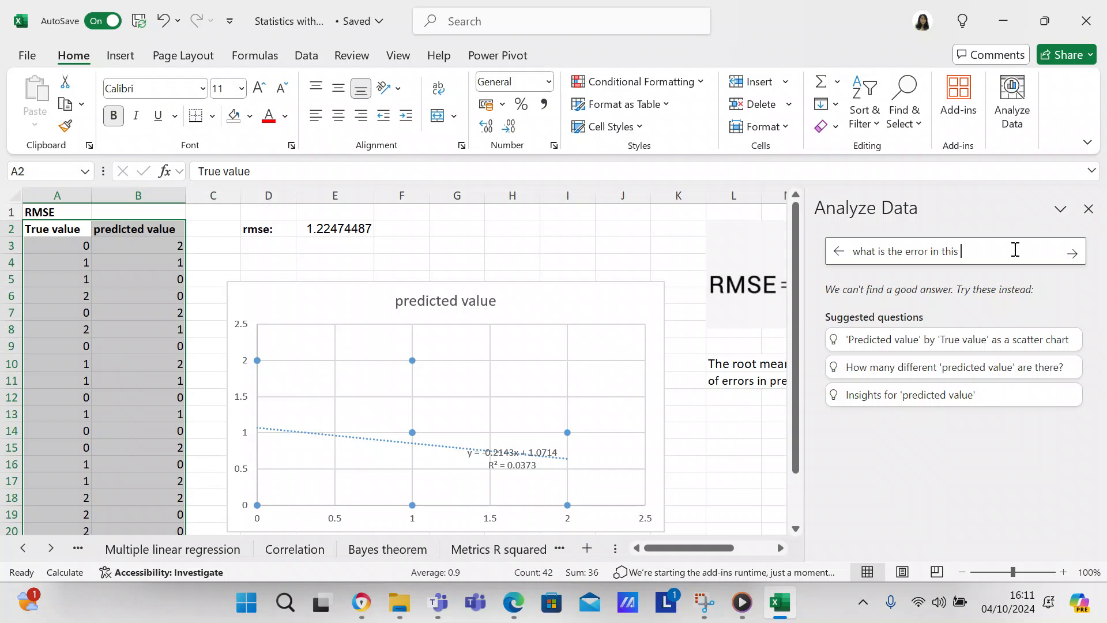
text(dataset?)
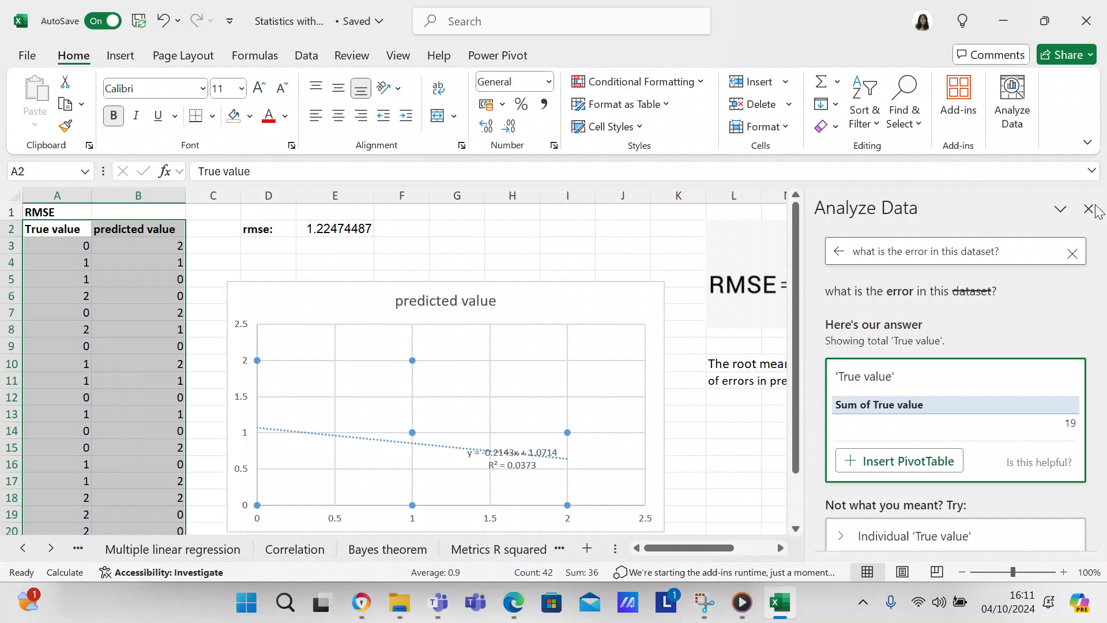
Close the Analyze Data pane and inspect the rmse formula in cell E2.
click(1091, 210)
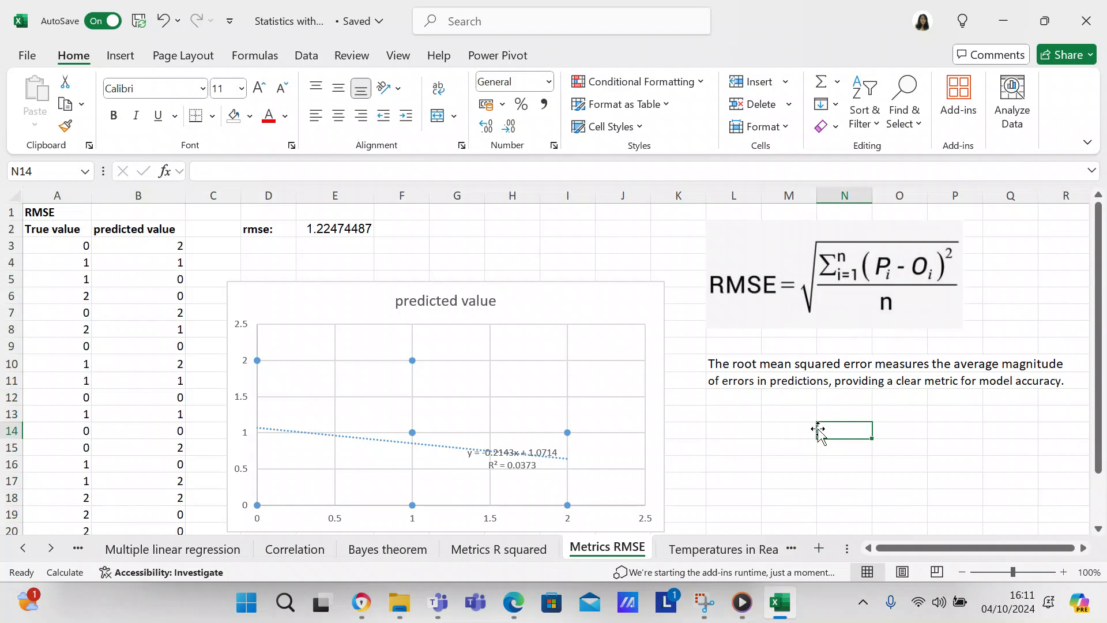
mouse_move(813, 389)
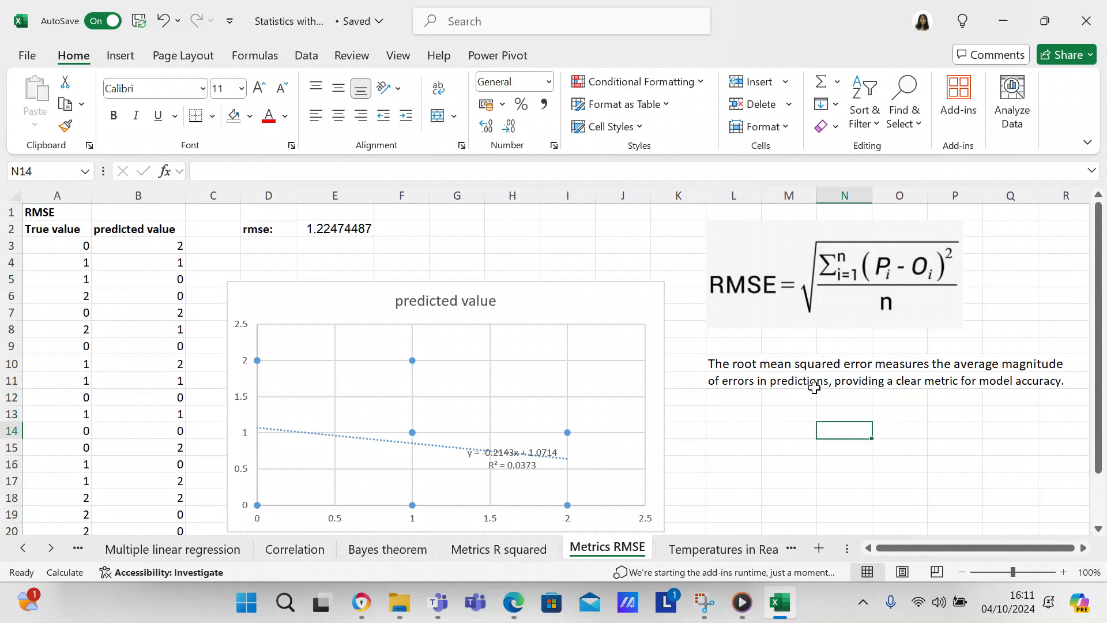
mouse_move(820, 410)
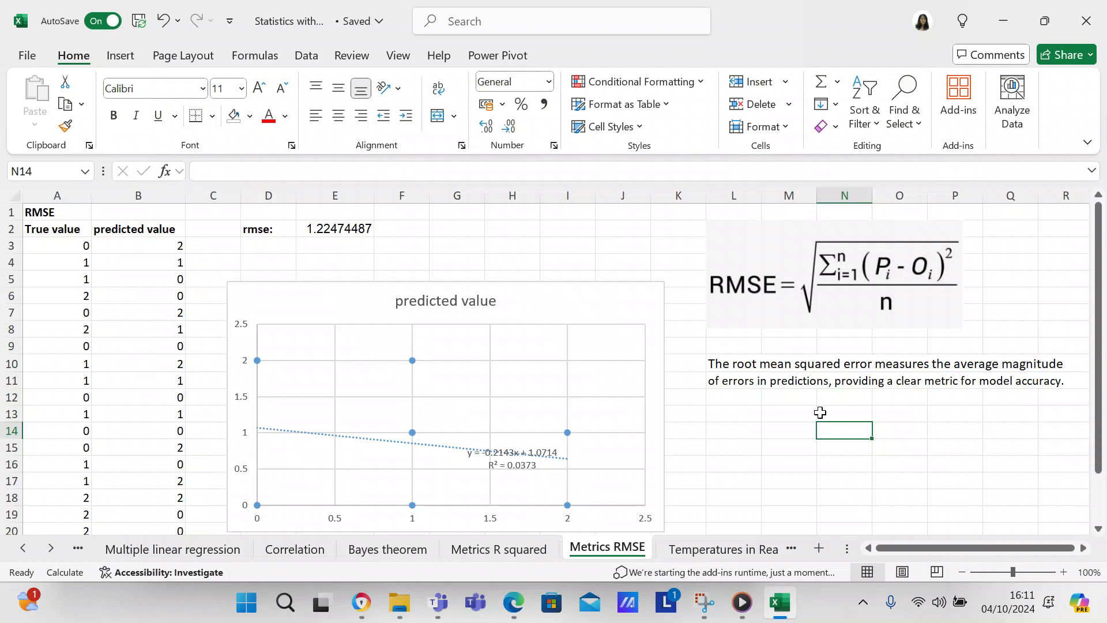
click(335, 228)
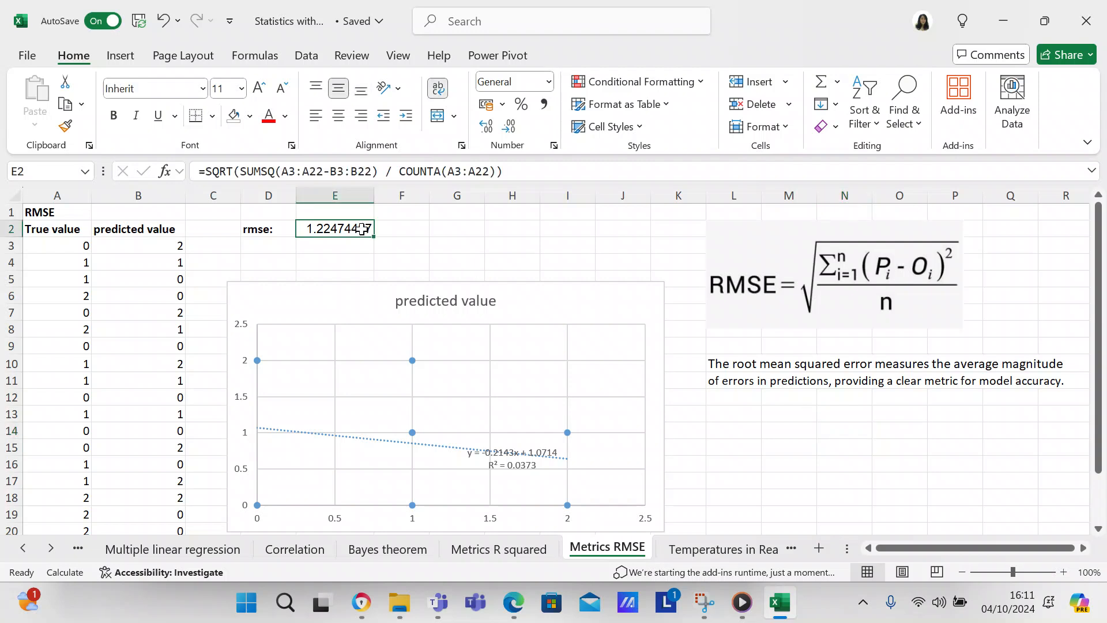
Recalculate the random values so rmse becomes 1.34164079 and the trendline shows R² = 0.0402.
click(334, 262)
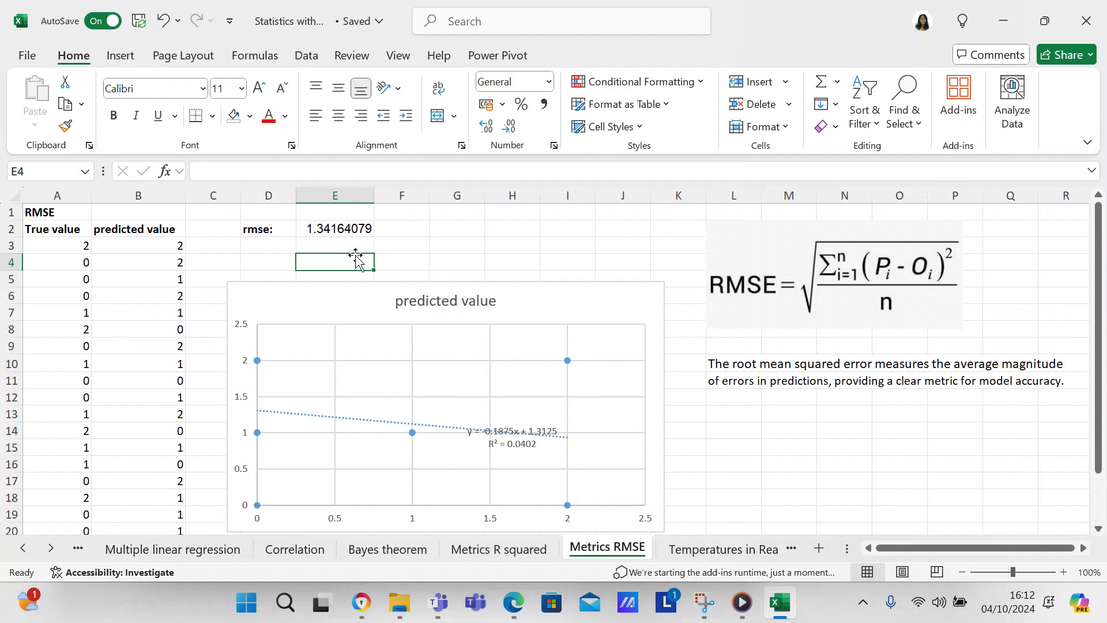
mouse_move(412, 251)
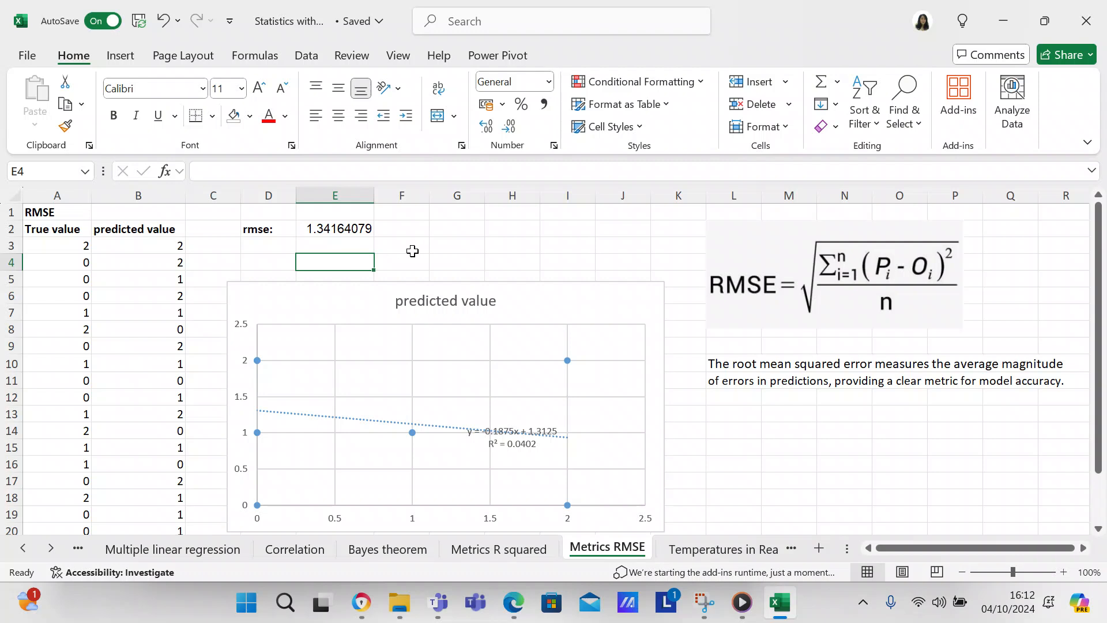
click(401, 244)
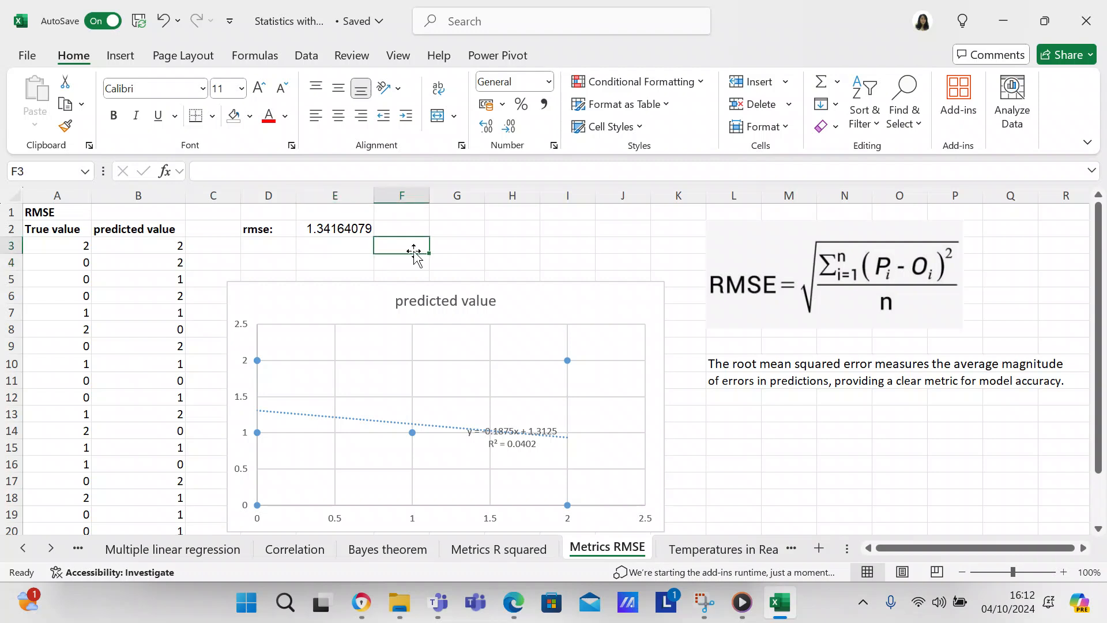